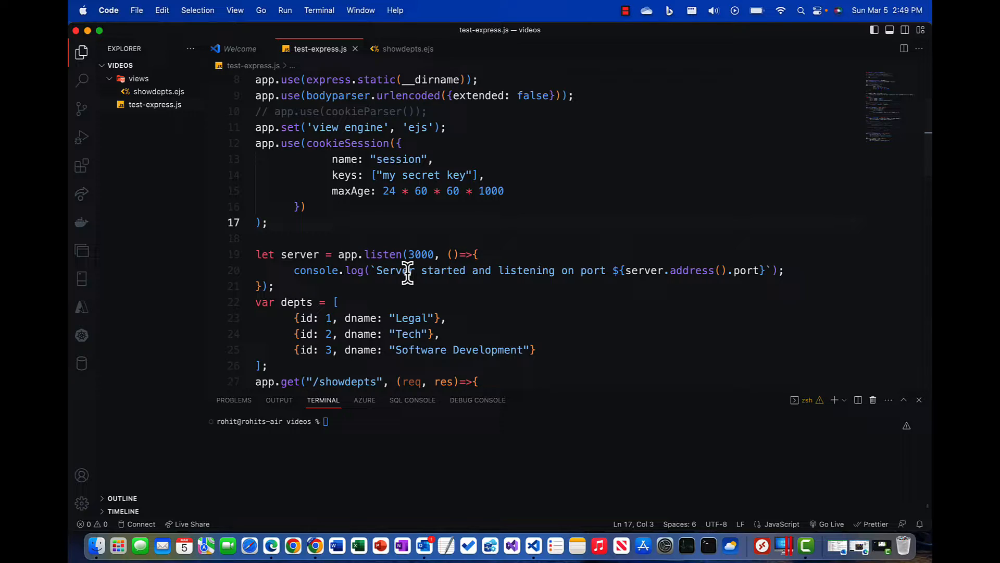
pyautogui.moveTo(405, 297)
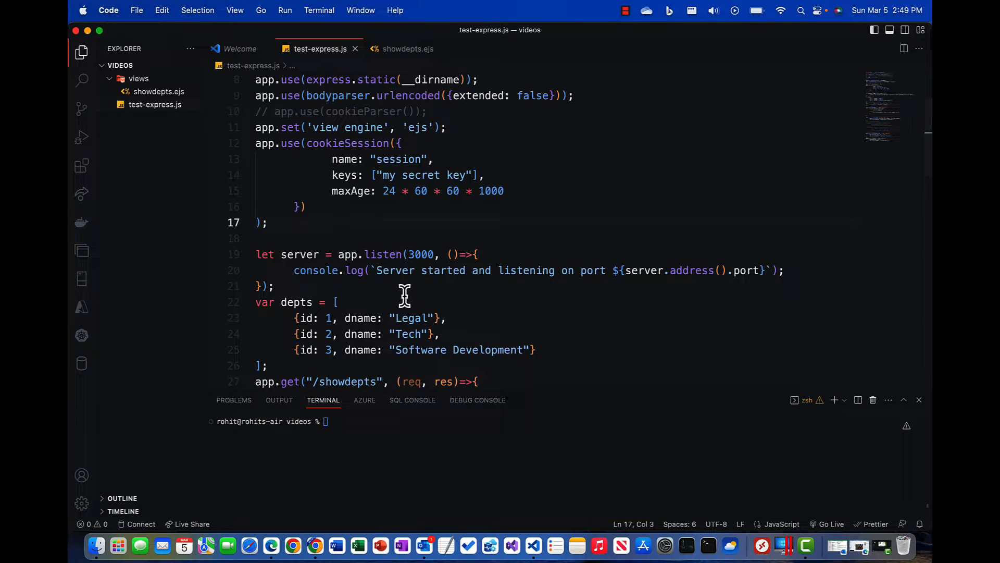
# Step: Add a '//GET Route for the showing of the ... dept' comment below the depts array
pyautogui.scroll(-3)
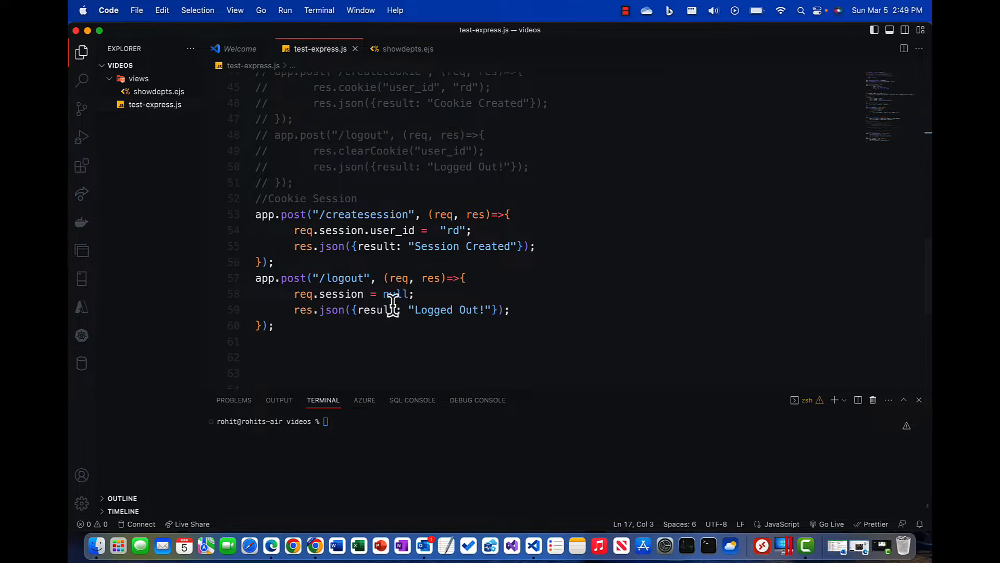
pyautogui.scroll(3)
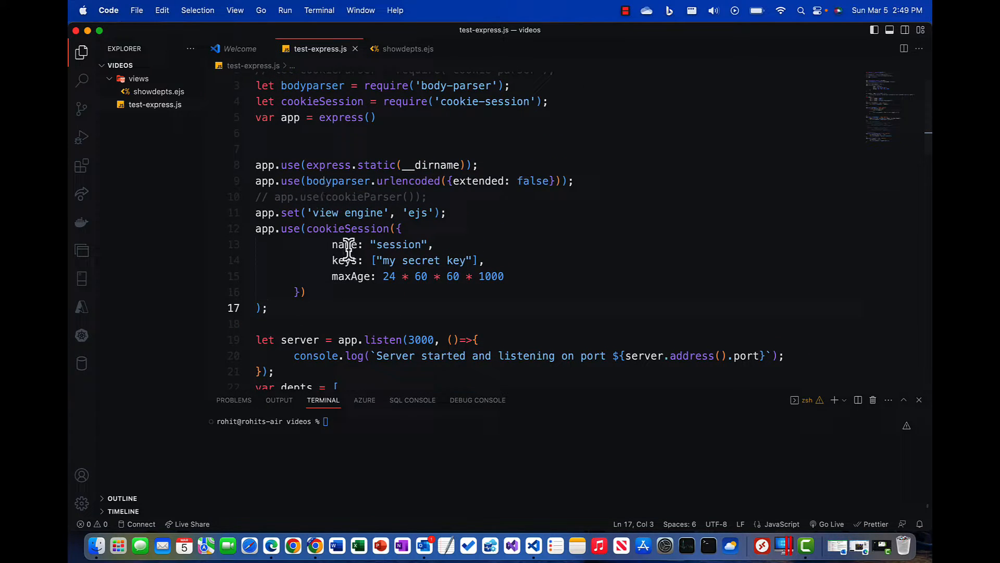
pyautogui.scroll(-3)
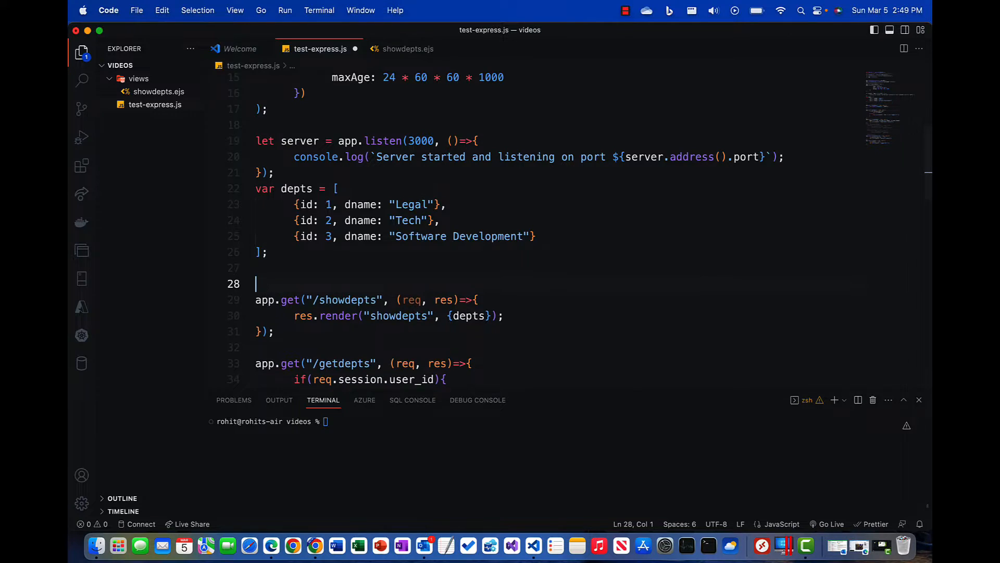
pyautogui.write('//GET Route')
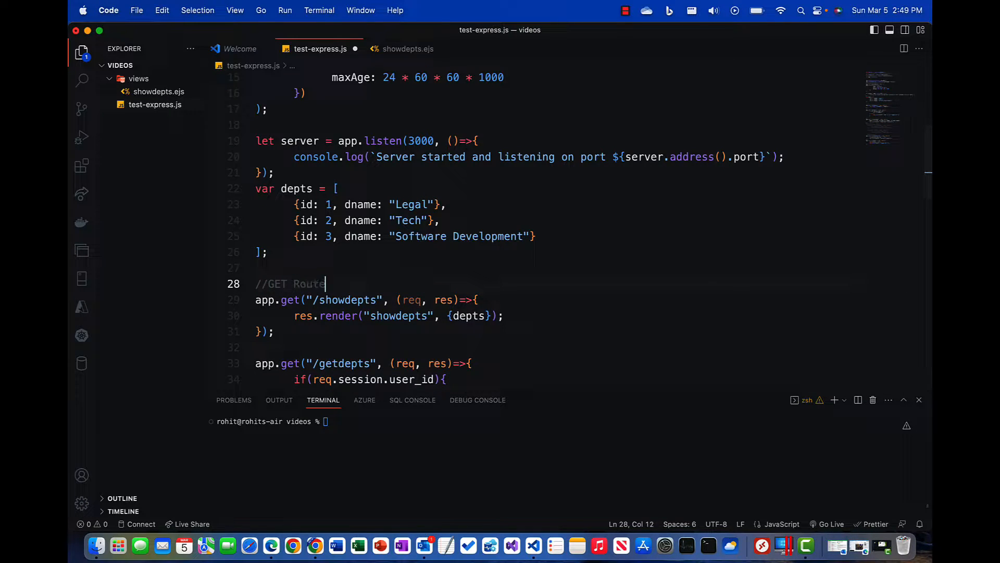
pyautogui.write('for the hsq')
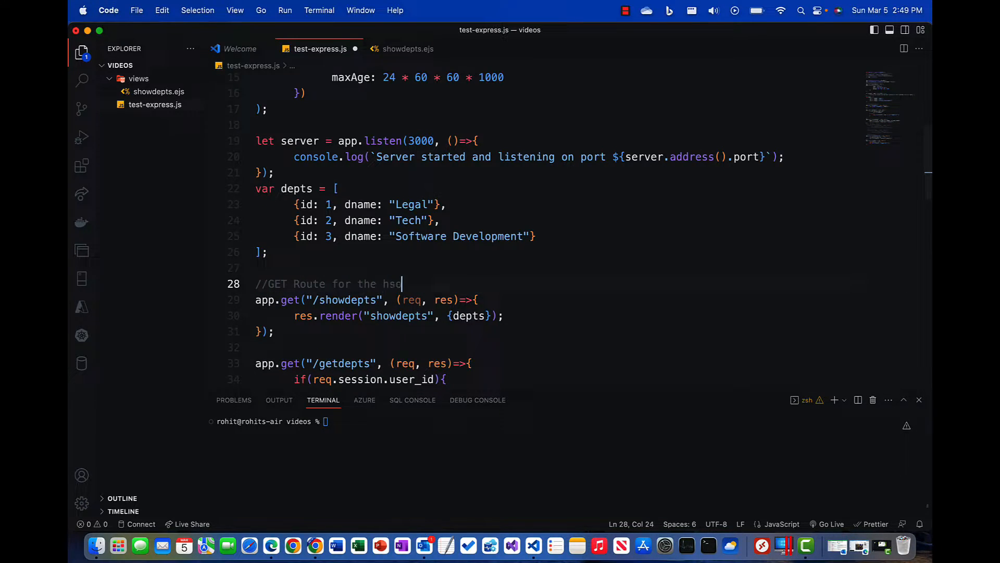
pyautogui.press('Backspace')
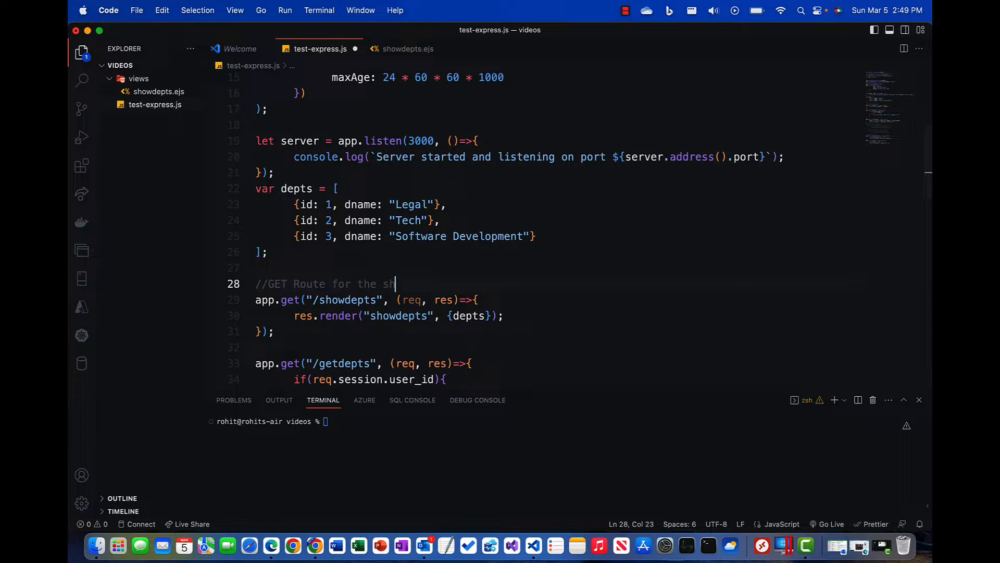
pyautogui.write('owing of the Creation of Departm')
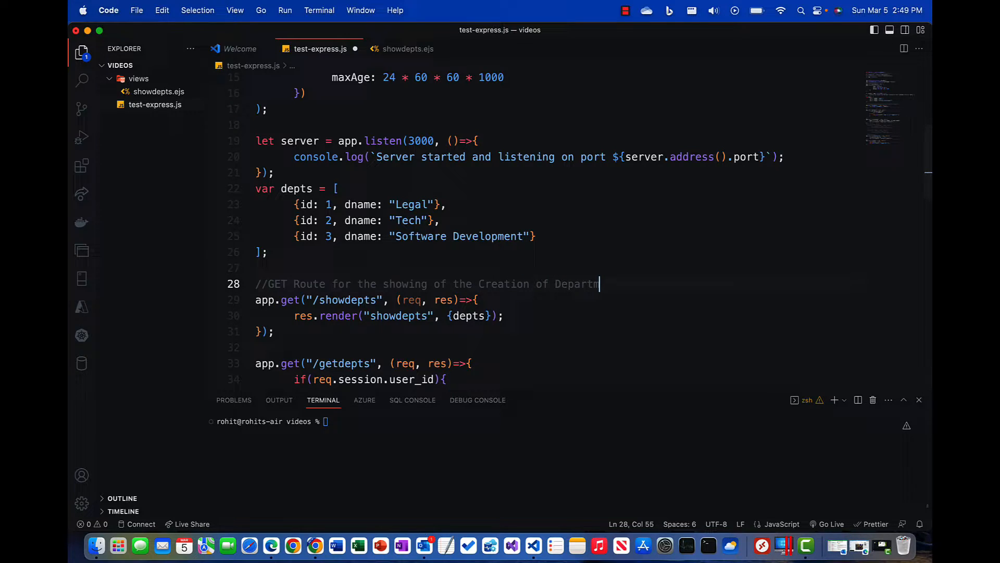
pyautogui.write('ents')
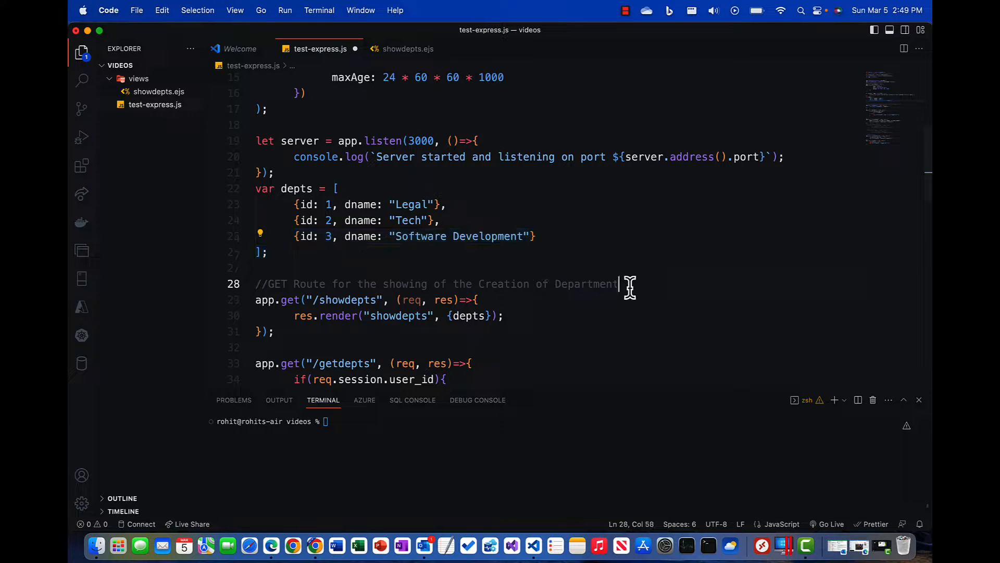
# Step: Write app.get("/createdept", (req, res)=>{ res.render("createdept"); })
pyautogui.write('app.get("/G')
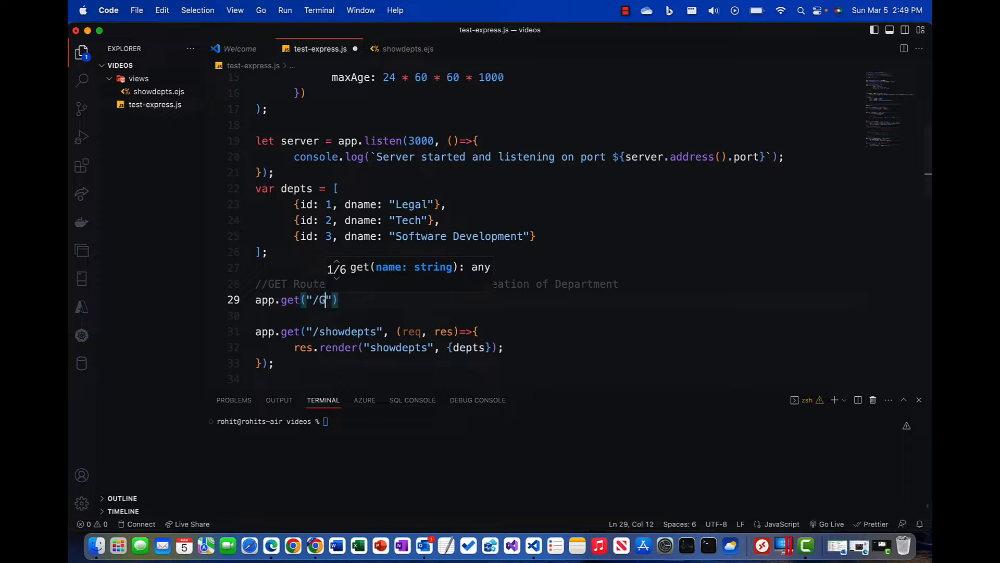
pyautogui.press('backspace')
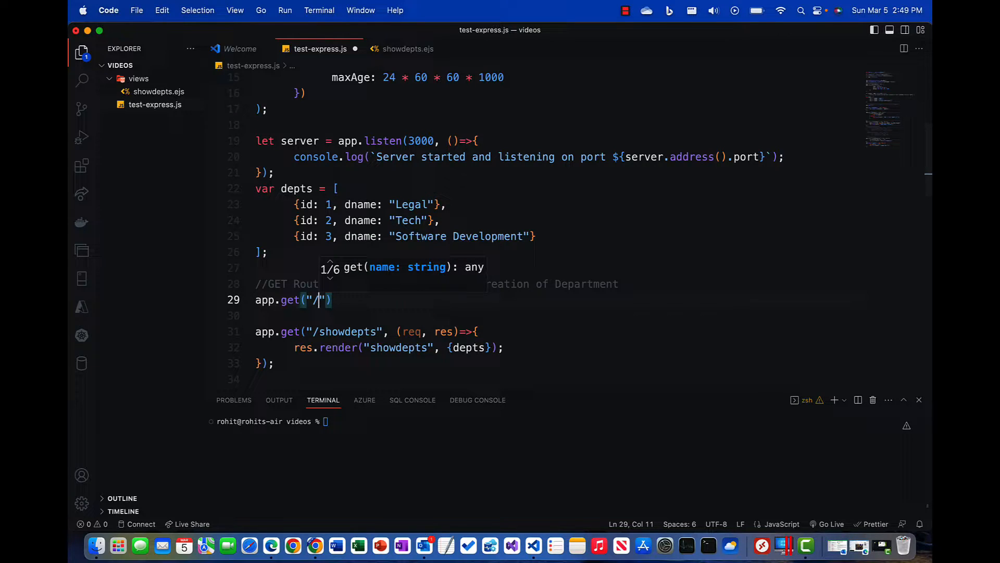
pyautogui.write('create')
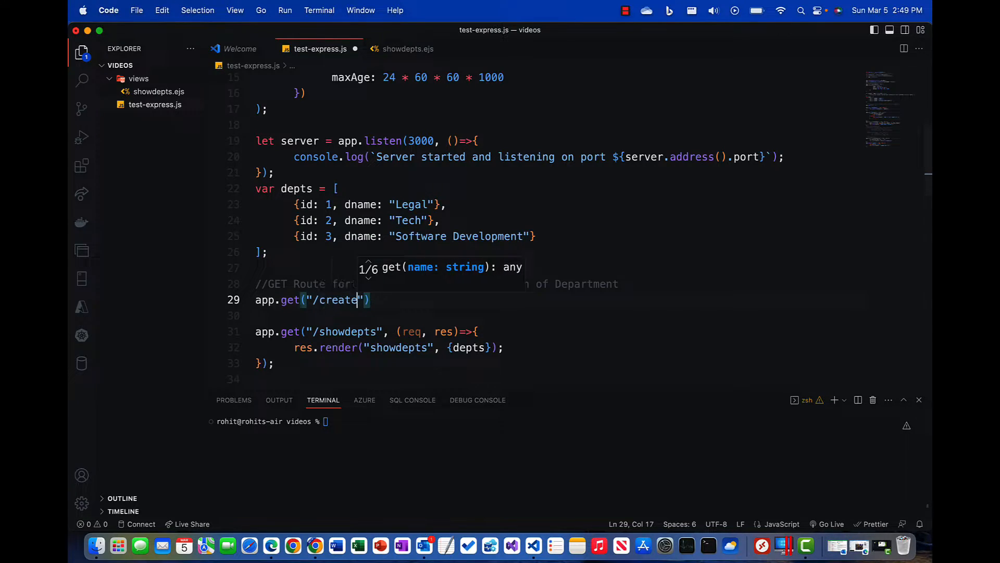
pyautogui.write('dept')
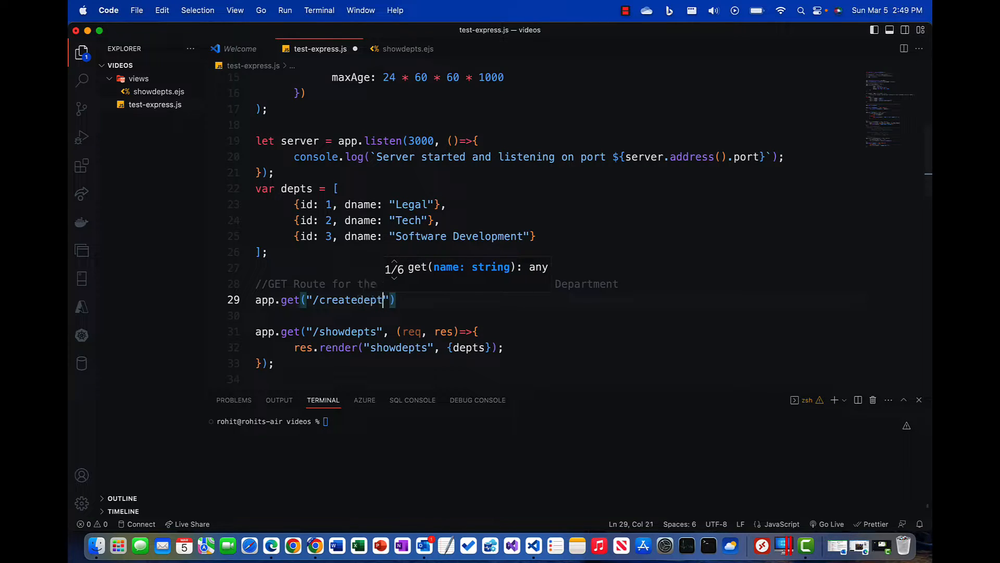
pyautogui.write(', (req)')
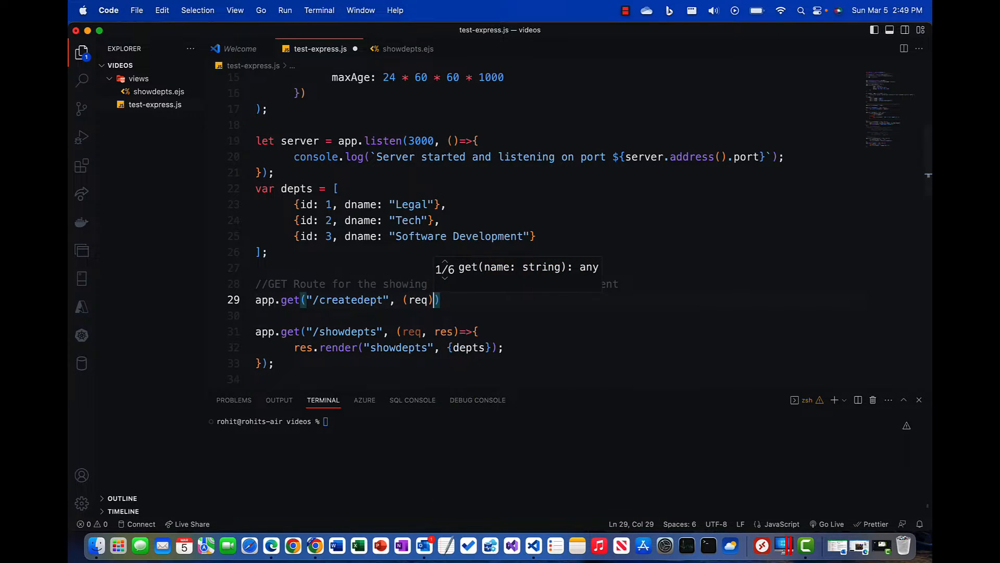
pyautogui.write(', res')
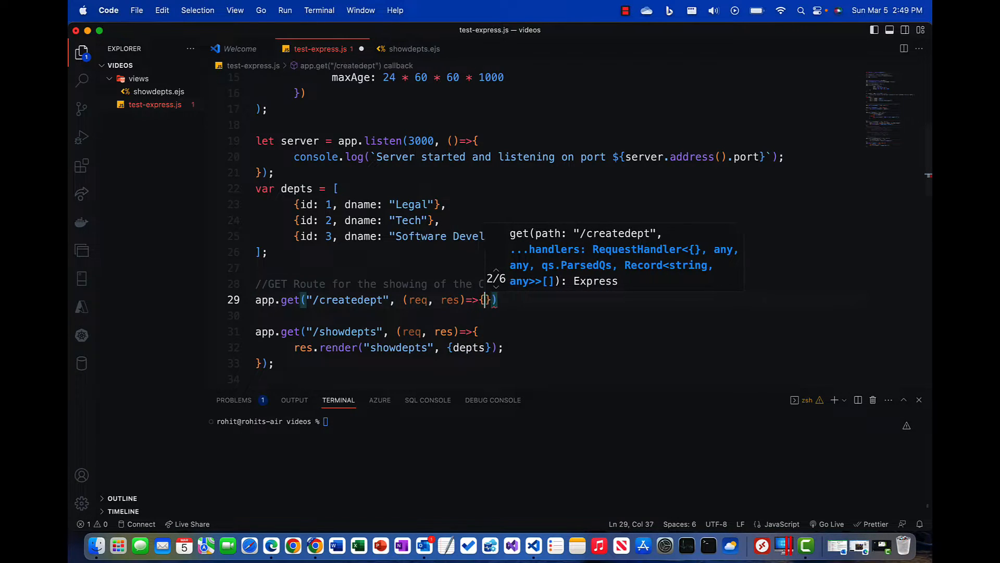
pyautogui.scroll(-3)
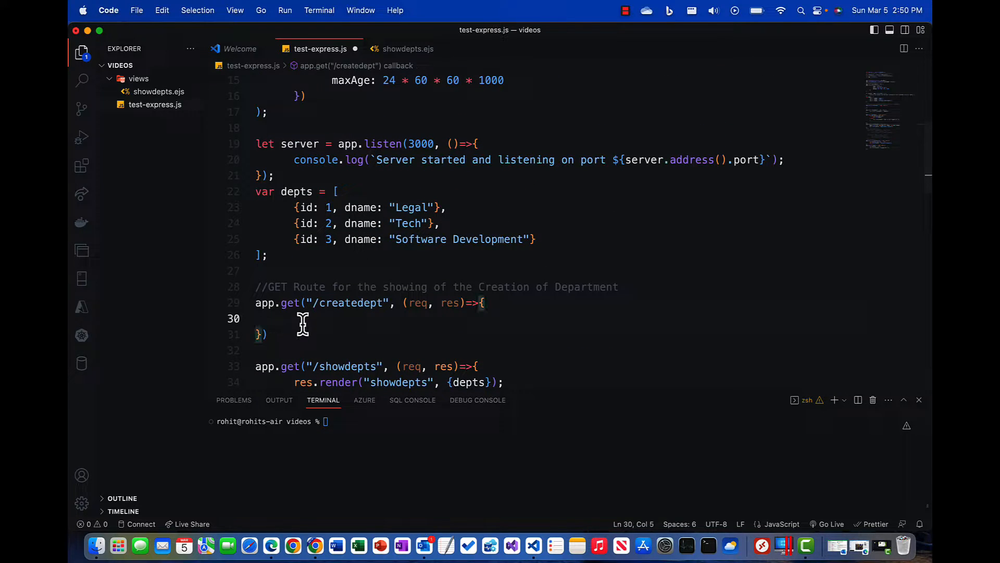
pyautogui.write('res.render("')
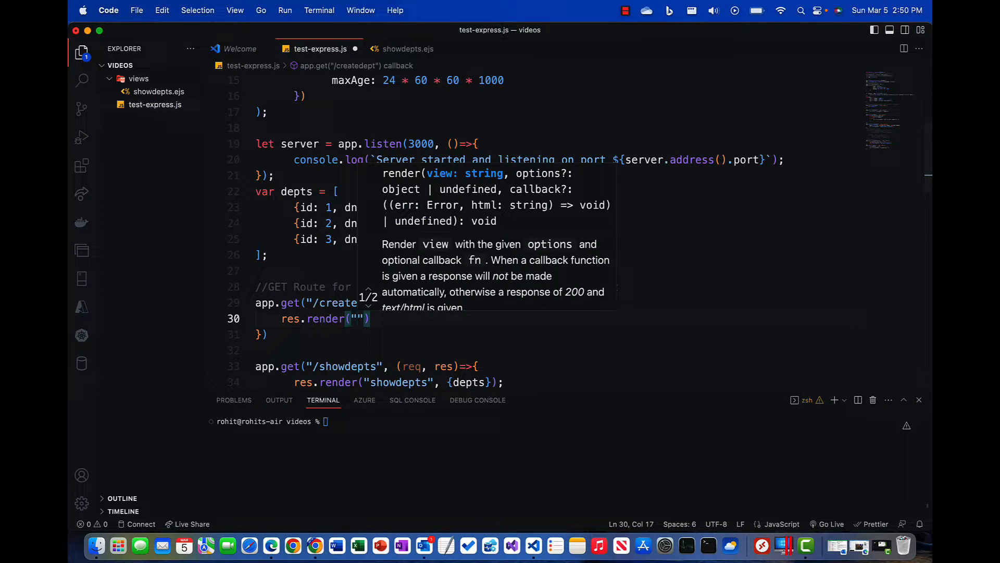
pyautogui.write('createdept')
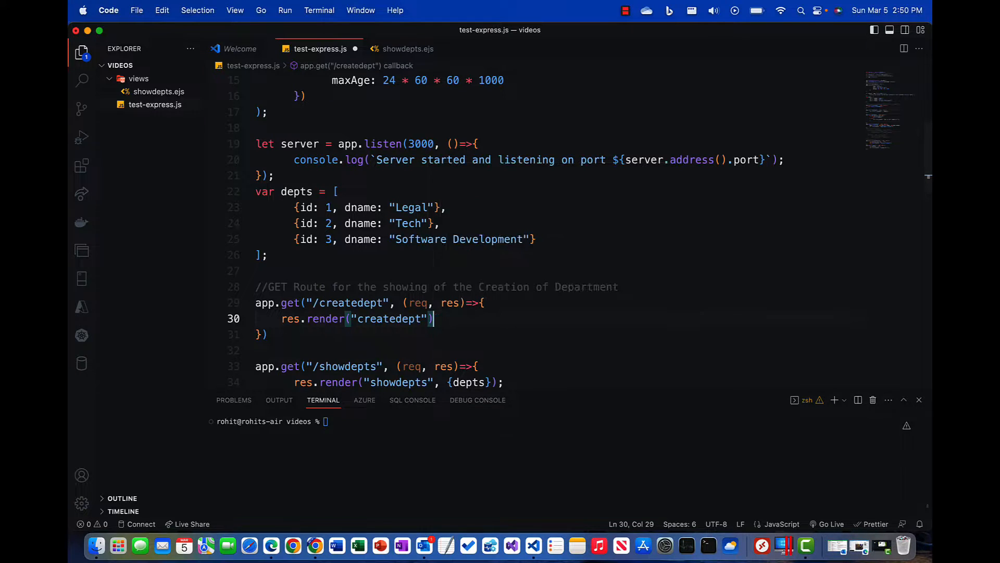
pyautogui.write(';')
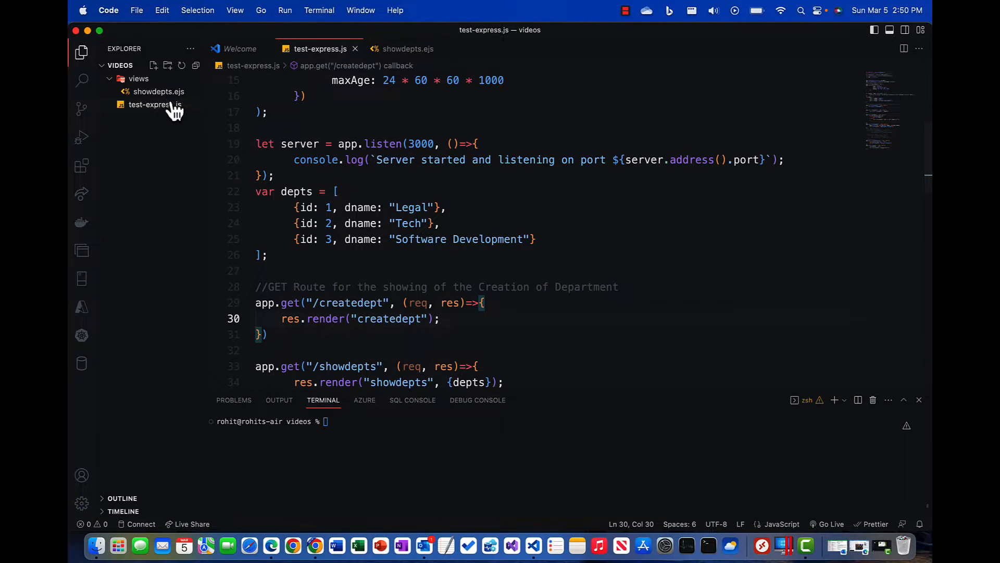
# Step: Duplicate showdepts.ejs in the Explorer and rename the copy to createdept.ejs
pyautogui.click(406, 319)
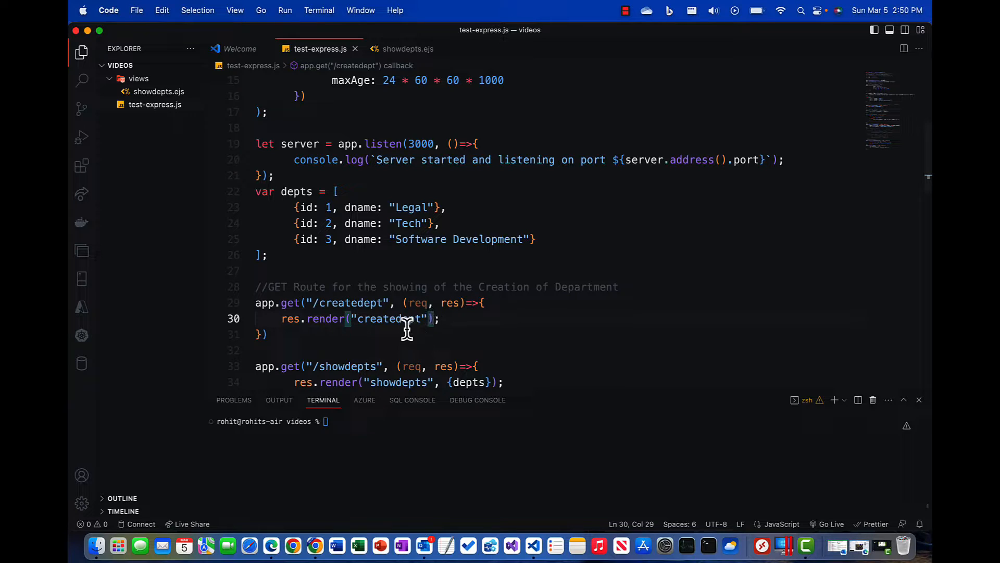
pyautogui.rightClick(158, 92)
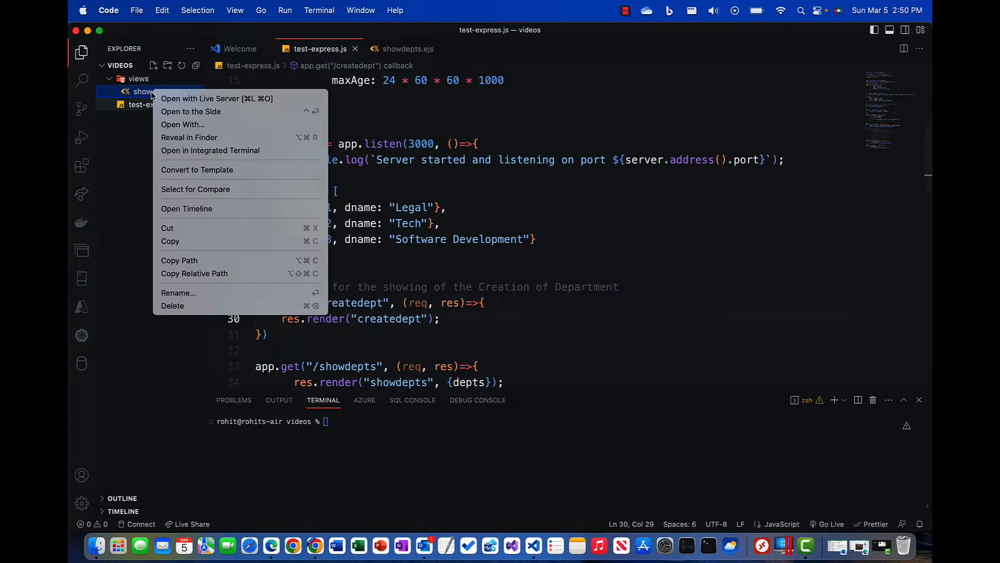
pyautogui.click(158, 92)
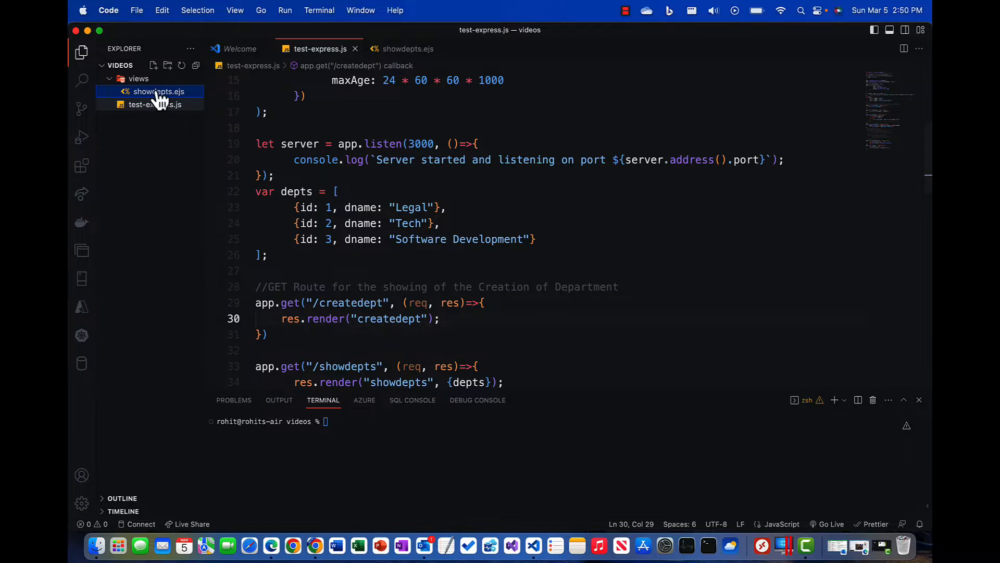
pyautogui.rightClick(137, 79)
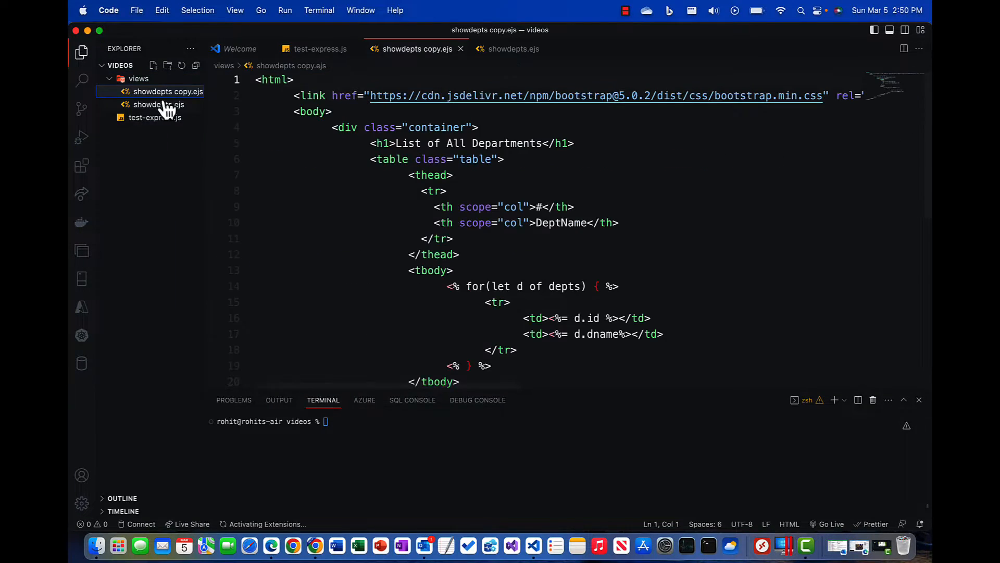
pyautogui.rightClick(169, 91)
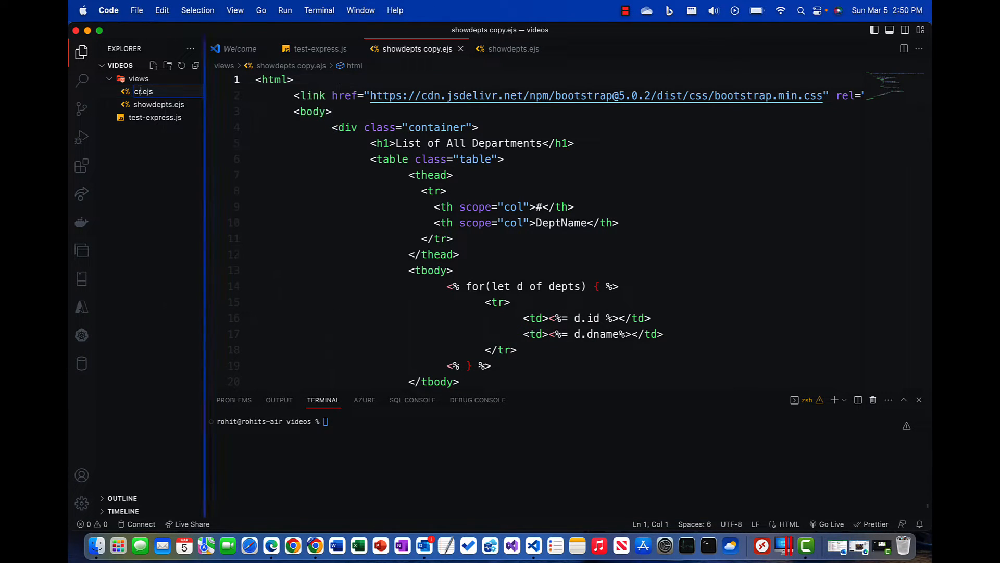
pyautogui.write('createdept.ejs')
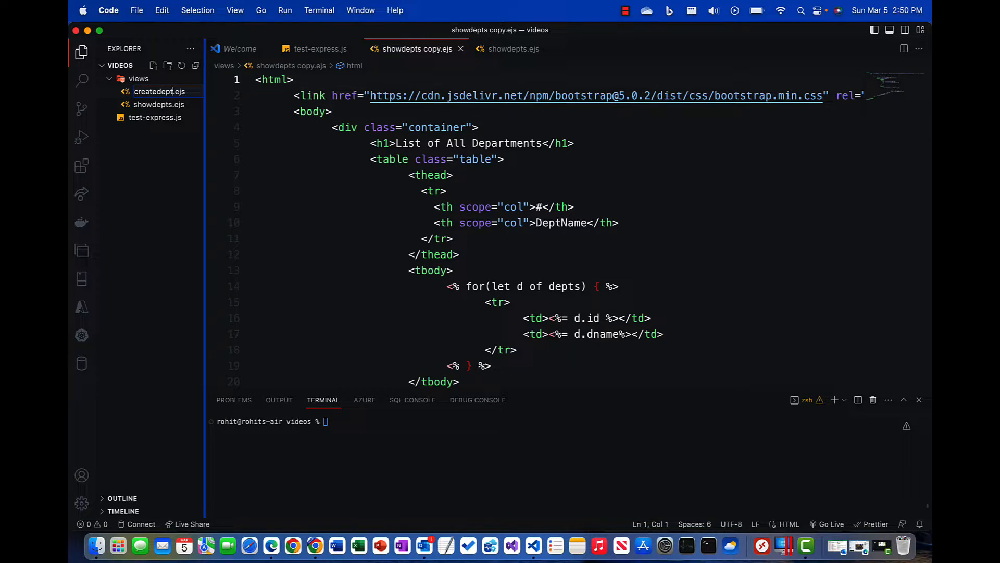
pyautogui.click(159, 92)
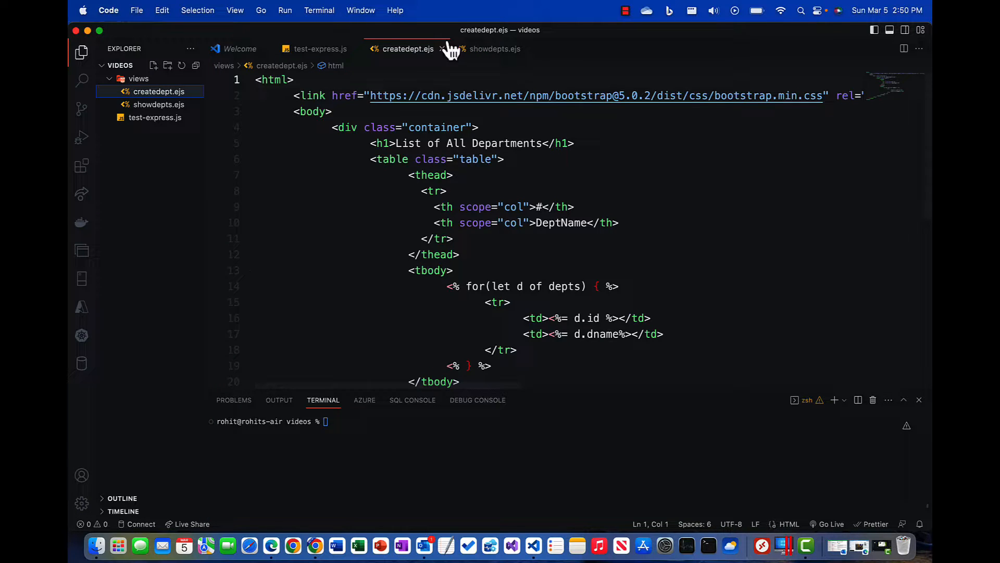
# Step: Check the createdept view name in test-express.js, then bring createdept.ejs into the editor
pyautogui.click(320, 49)
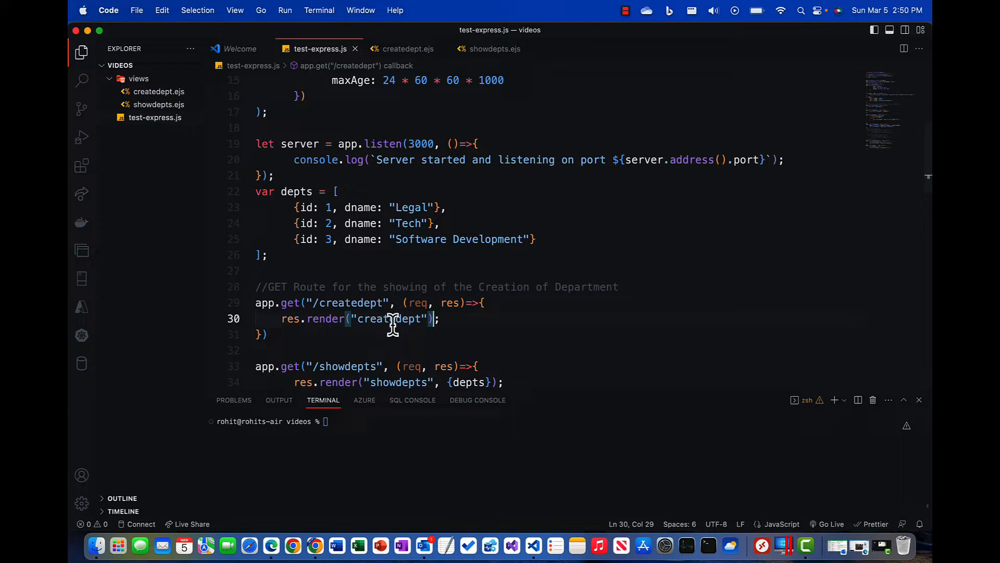
pyautogui.doubleClick(388, 319)
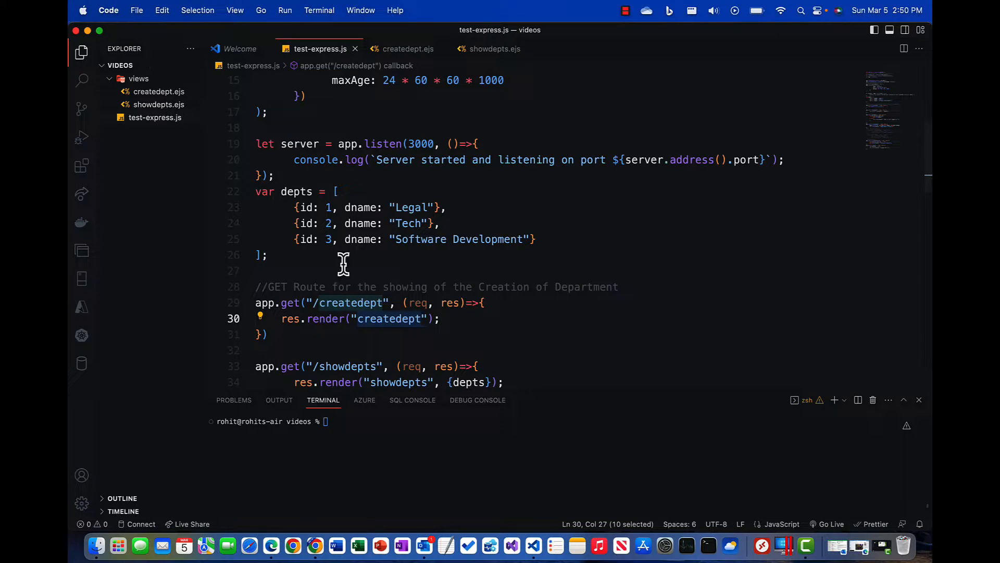
pyautogui.click(157, 92)
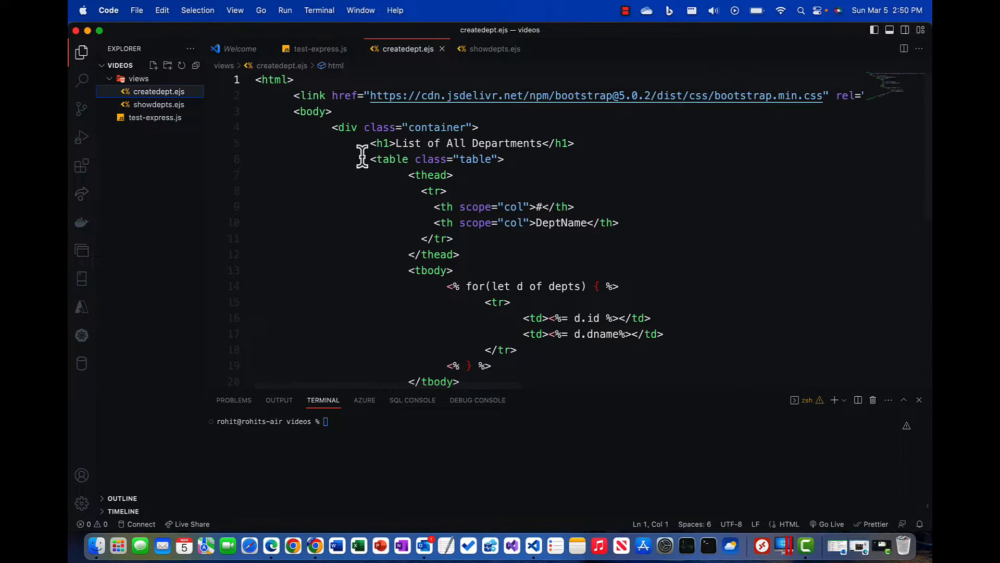
# Step: Set the h1 to 'Create Department' and delete the copied department table markup
pyautogui.click(394, 143)
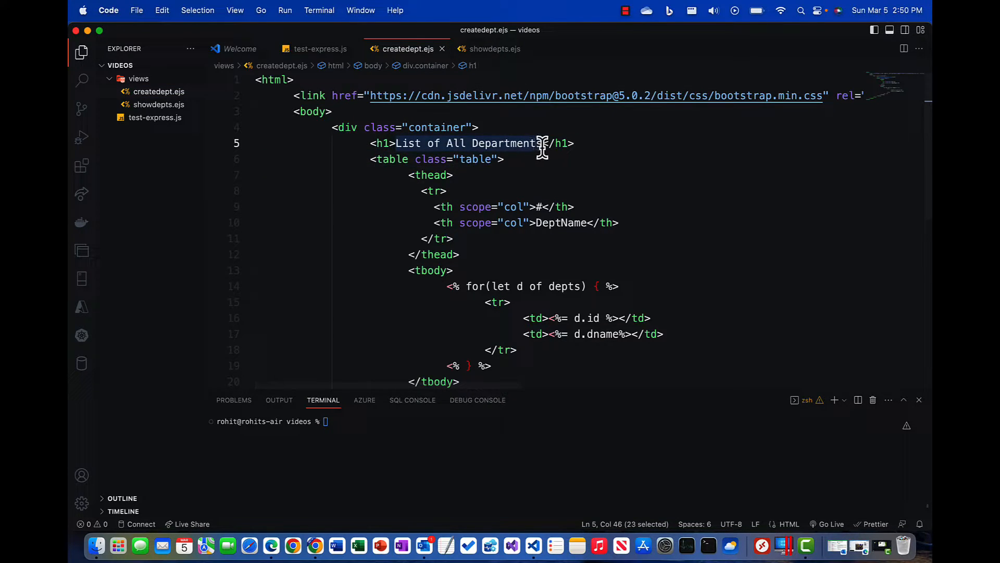
pyautogui.write('Create Department')
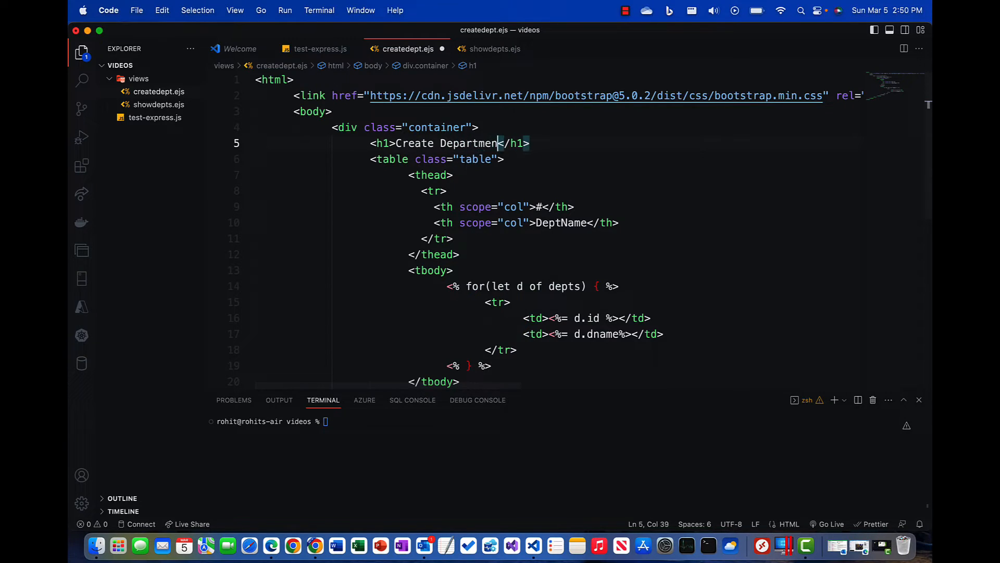
pyautogui.moveTo(501, 142); pyautogui.dragTo(450, 286)
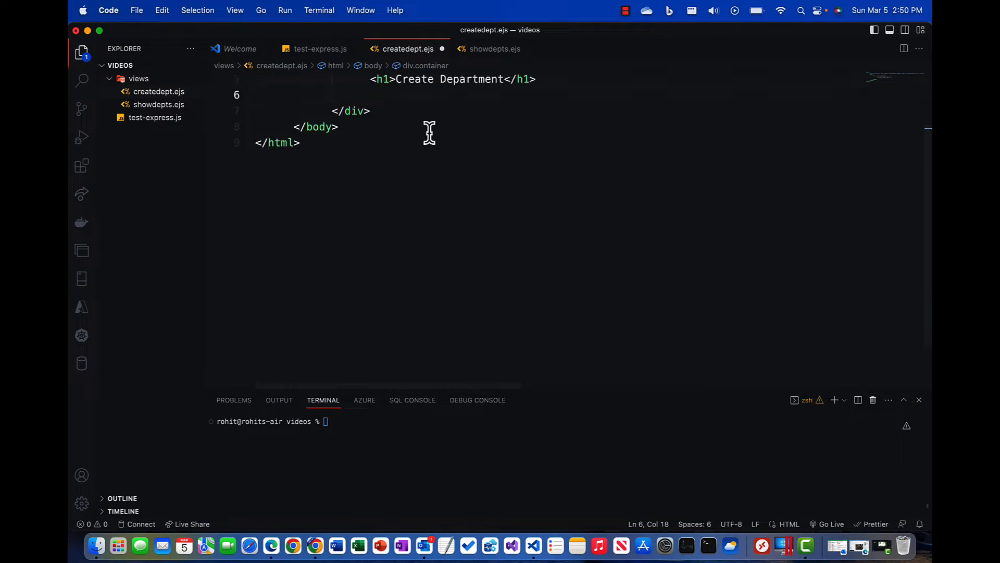
pyautogui.scroll(3)
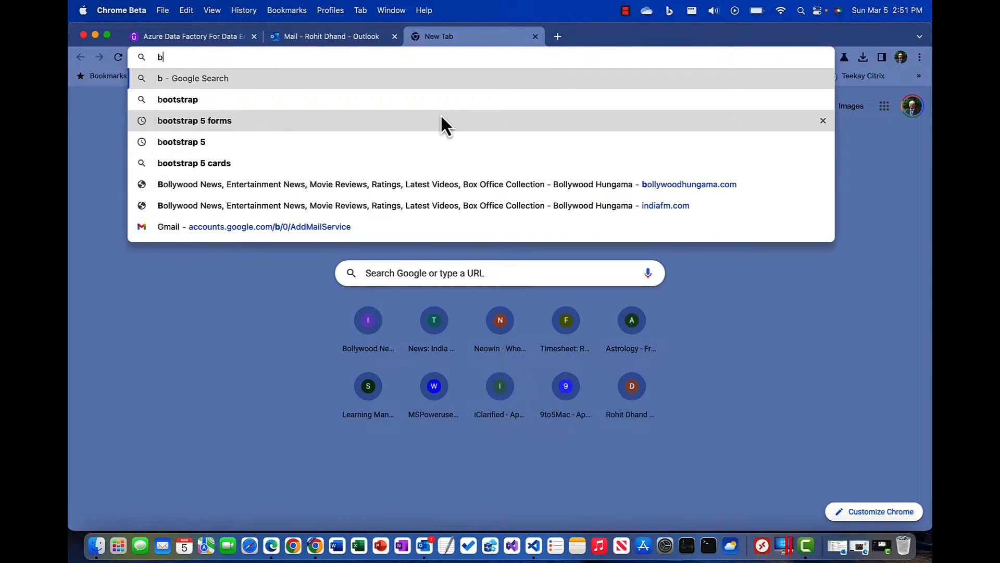
# Step: Load the Bootstrap 5 Forms documentation and scroll to the example form markup
pyautogui.click(195, 121)
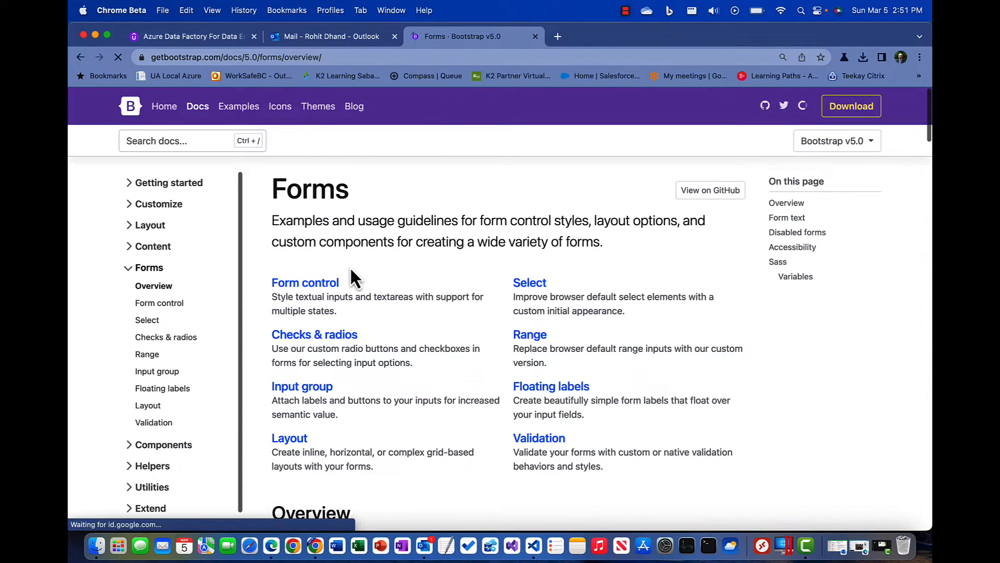
pyautogui.scroll(-3)
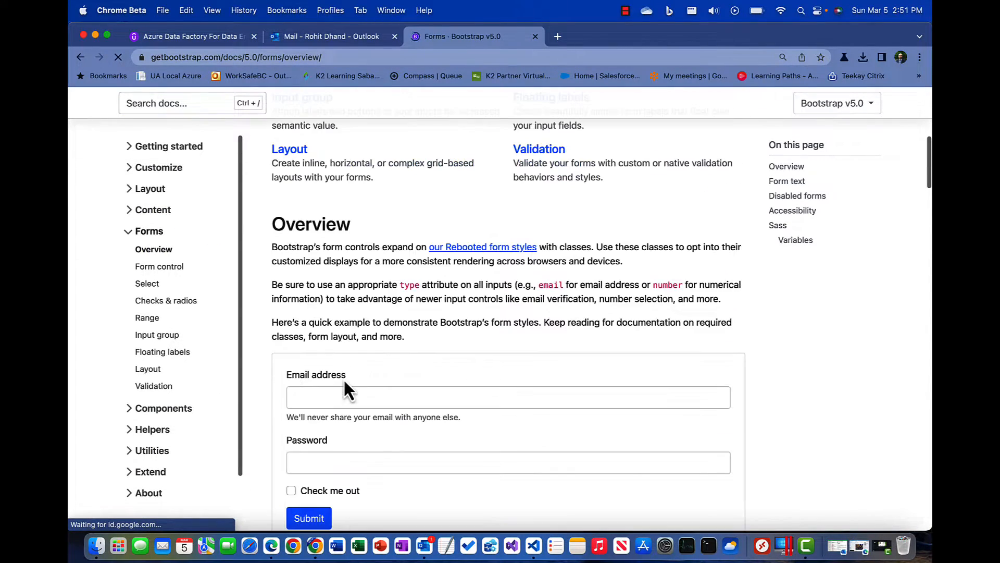
pyautogui.scroll(-3)
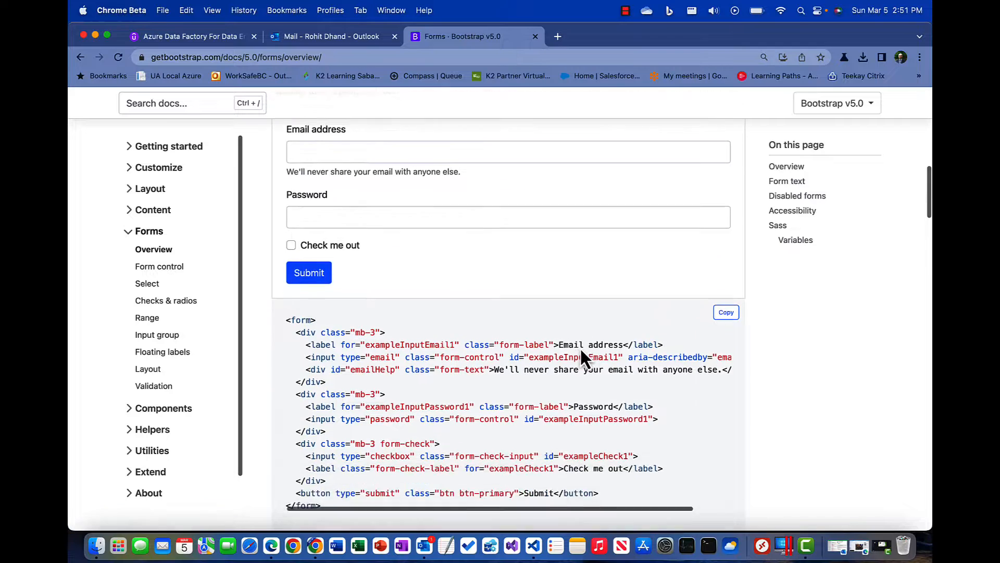
# Step: Copy the example form markup and return to VS Code to paste it into createdept.ejs
pyautogui.scroll(-3)
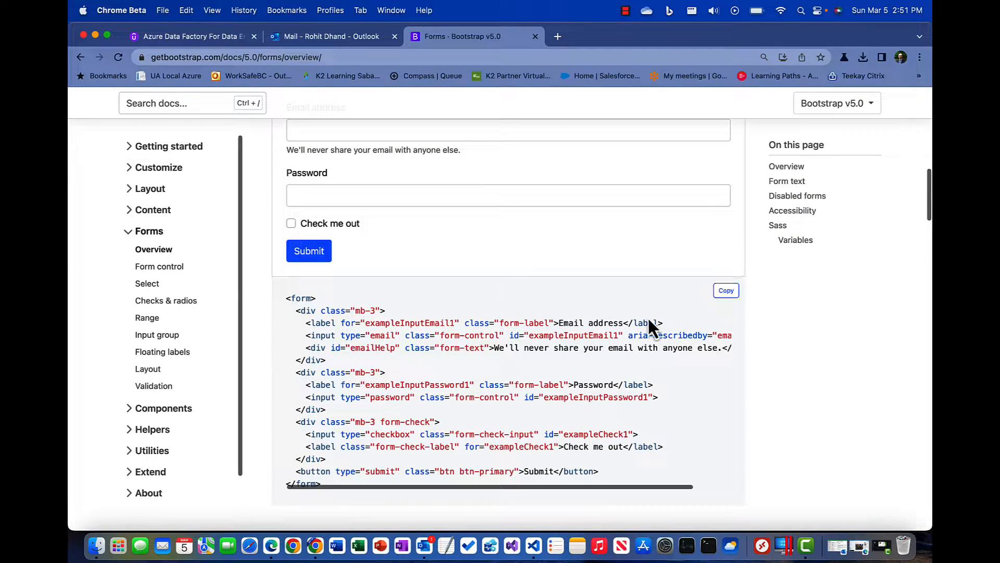
pyautogui.moveTo(538, 545)
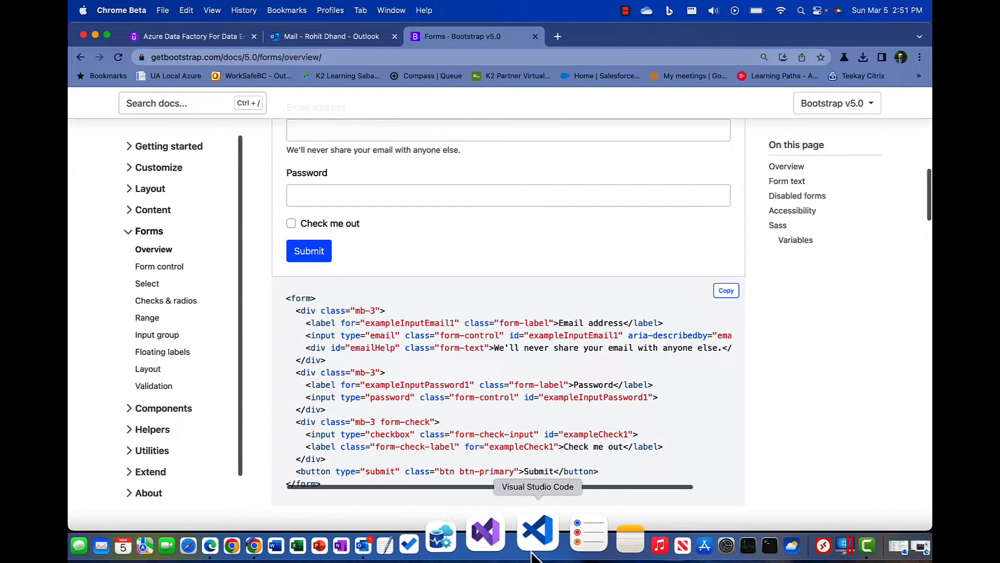
pyautogui.click(538, 544)
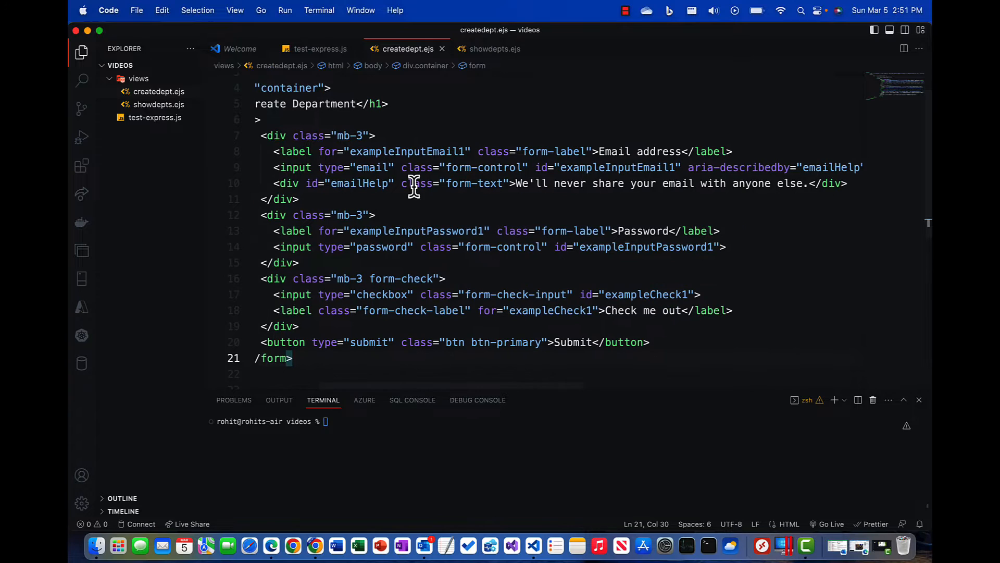
# Step: Make the first field a text input with id deptid
pyautogui.doubleClick(372, 167)
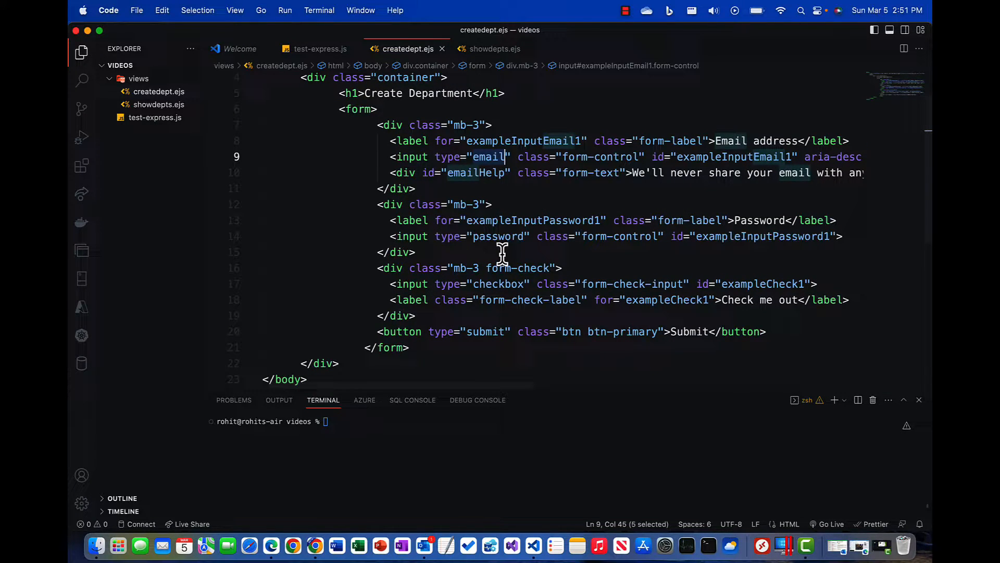
pyautogui.write('text')
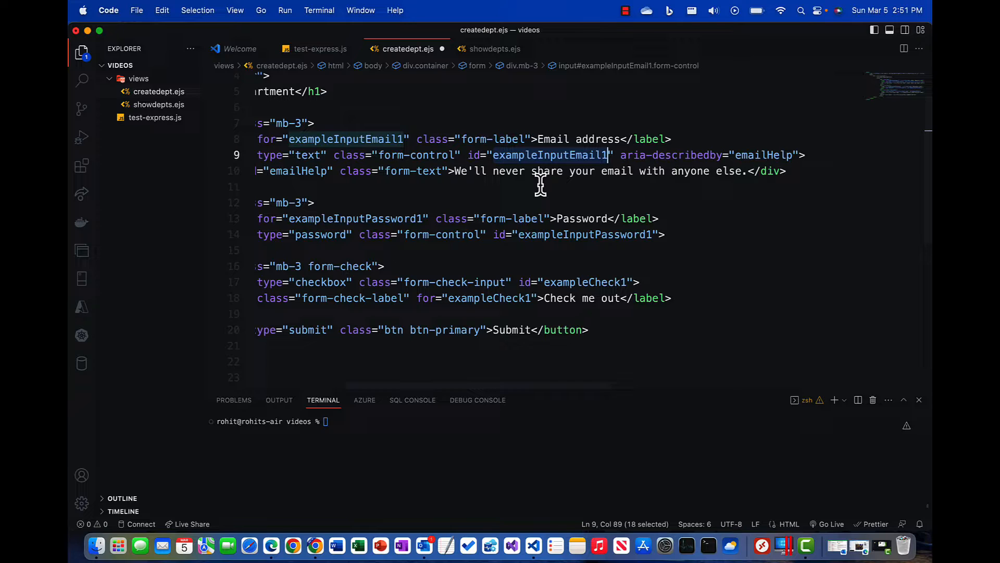
pyautogui.write('d')
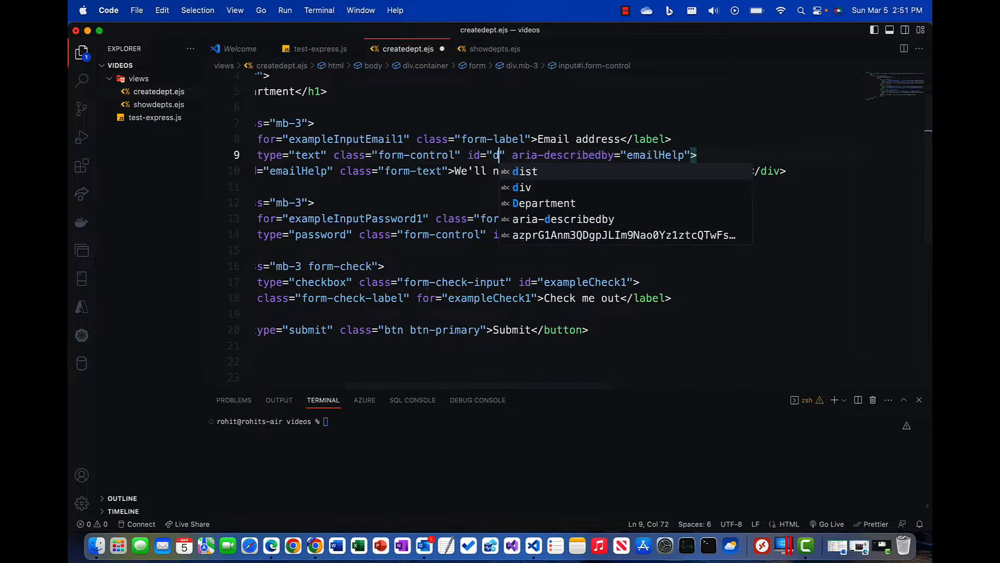
pyautogui.write('eptid')
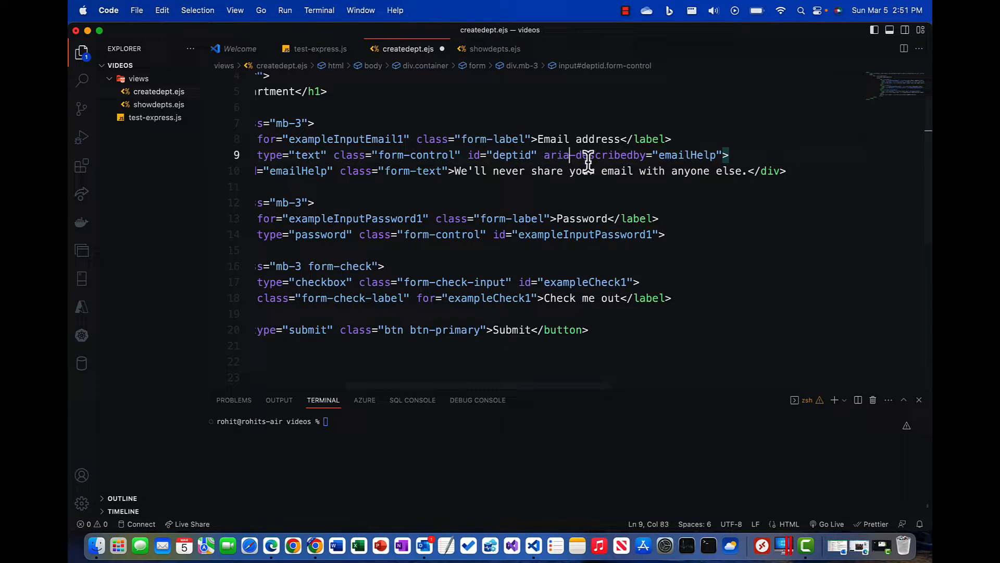
pyautogui.hscroll(-3)
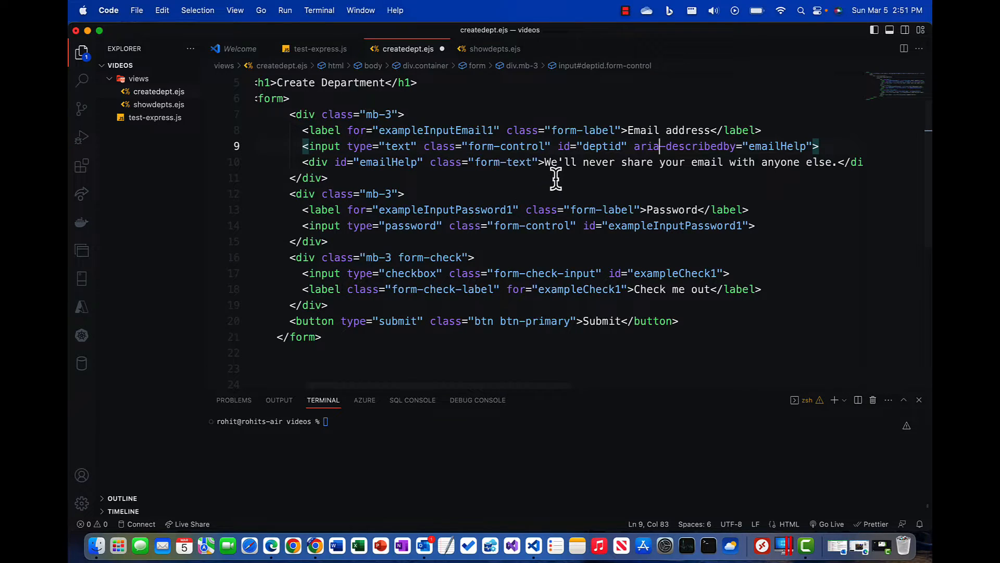
pyautogui.hscroll(3)
pyautogui.write('Depart')
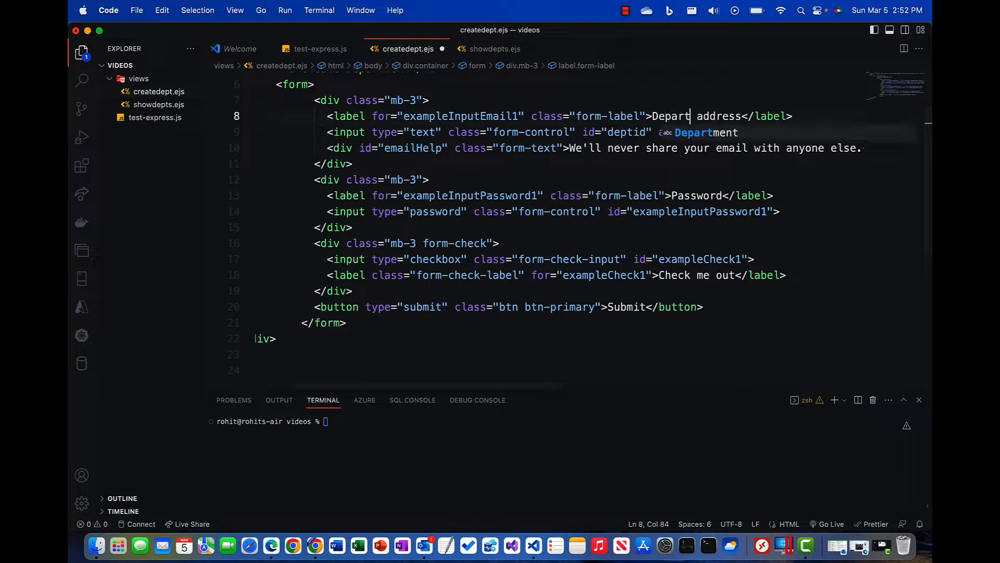
# Step: Label it 'Department ID', add name deptid, and remove the emailHelp div
pyautogui.write('ment')
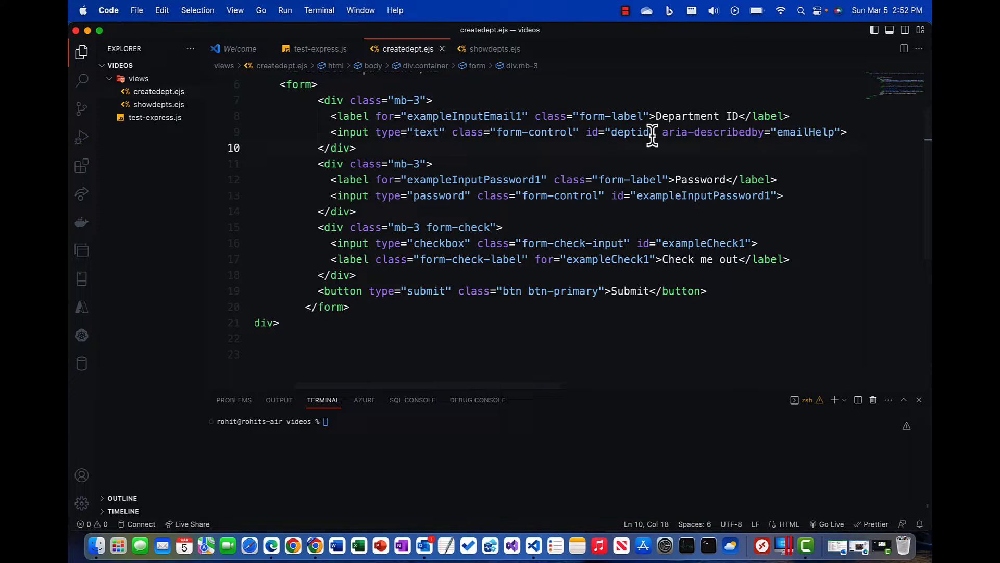
pyautogui.write('name=')
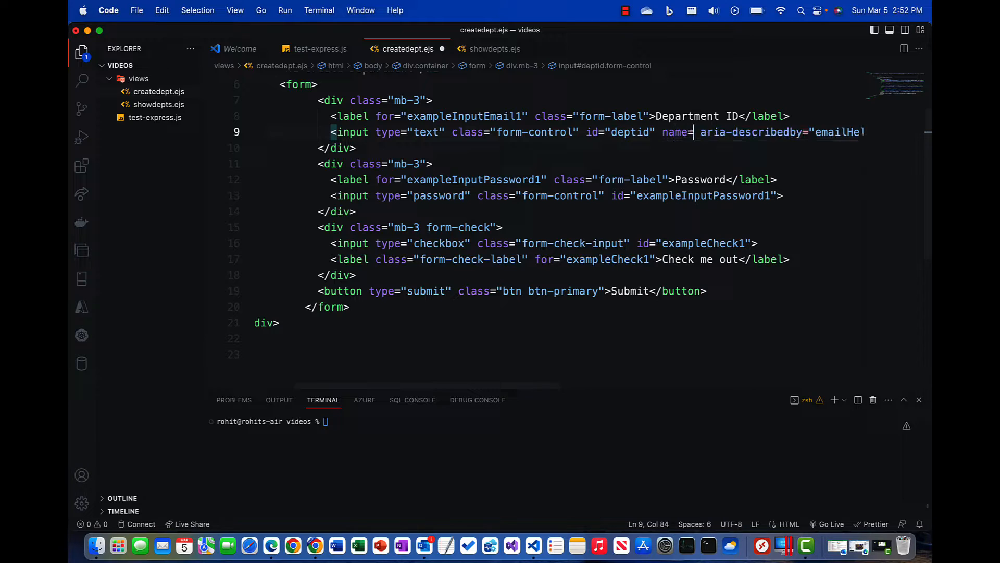
pyautogui.write('deptid"')
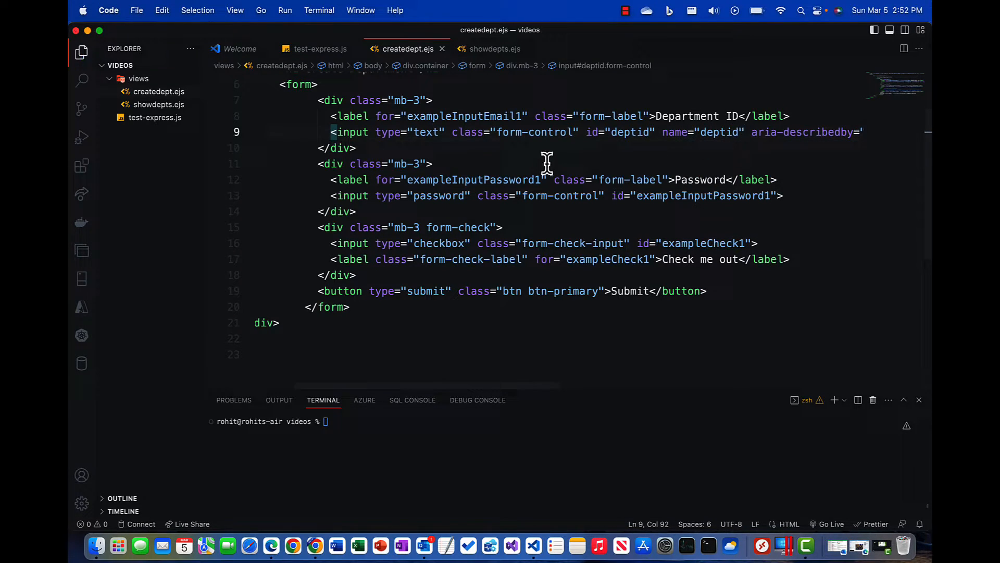
pyautogui.click(421, 179)
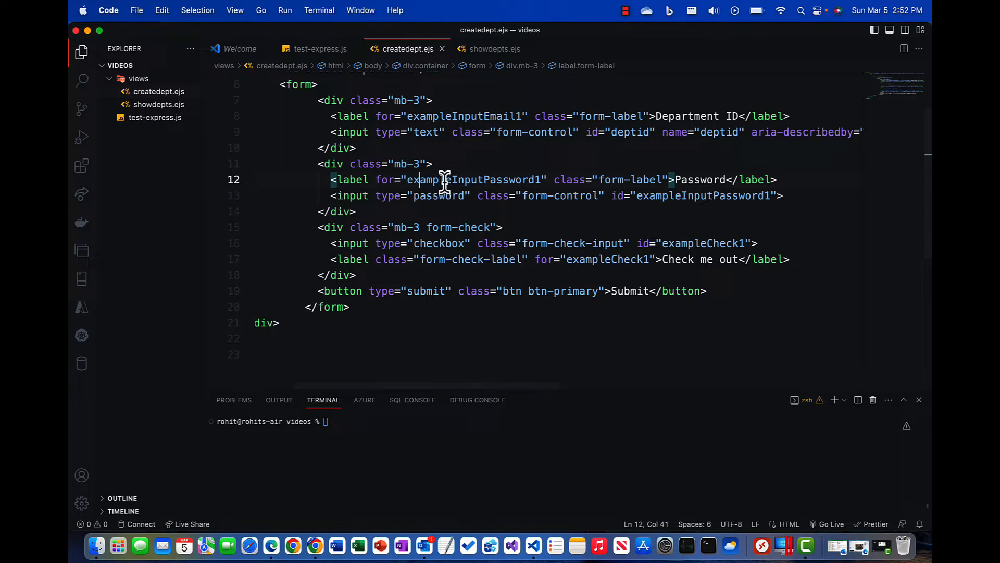
# Step: Make the second field a 'Department Name' text input with id and name deptname
pyautogui.write('Department')
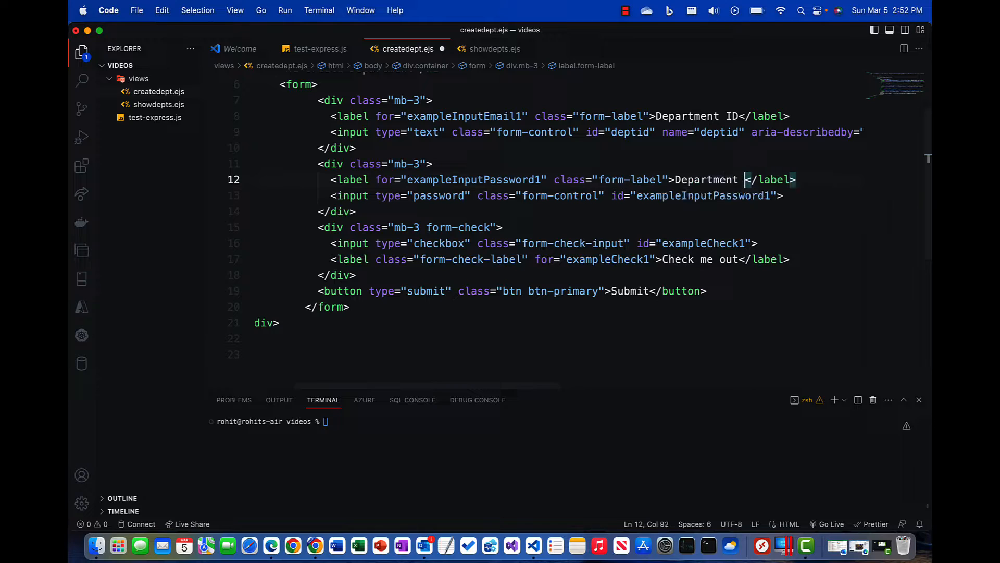
pyautogui.write('Name')
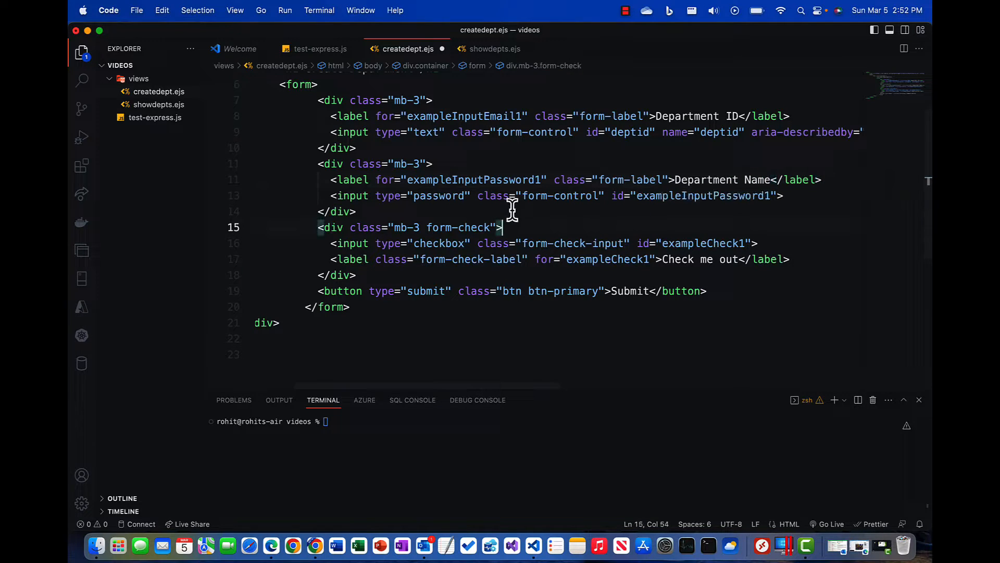
pyautogui.doubleClick(439, 196)
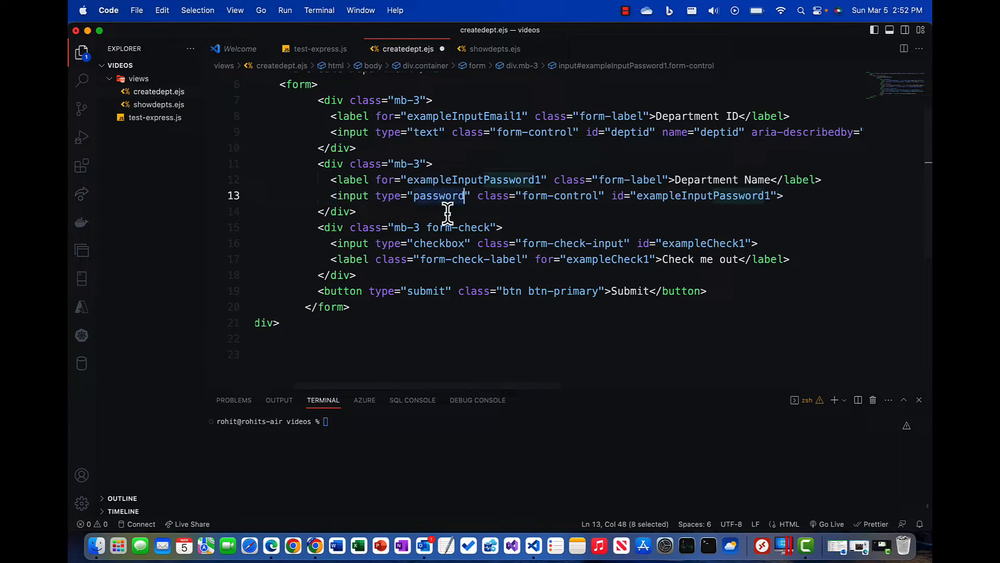
pyautogui.write('text')
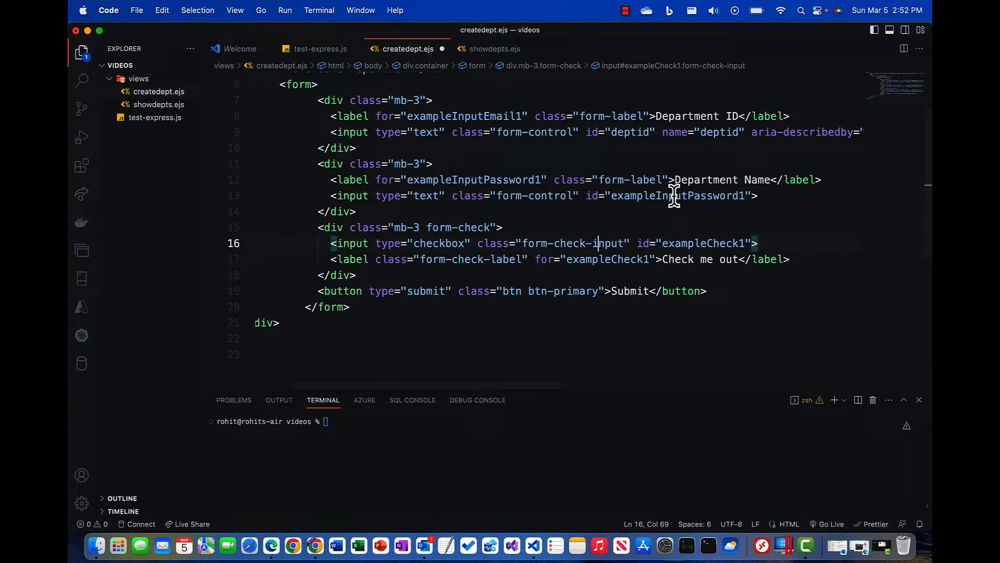
pyautogui.write('deptname')
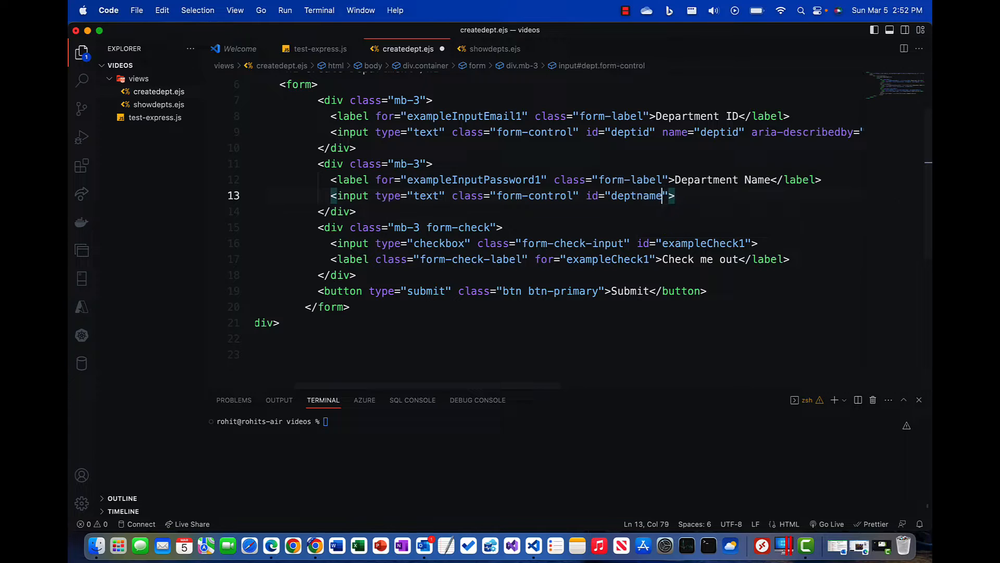
pyautogui.write('name="d')
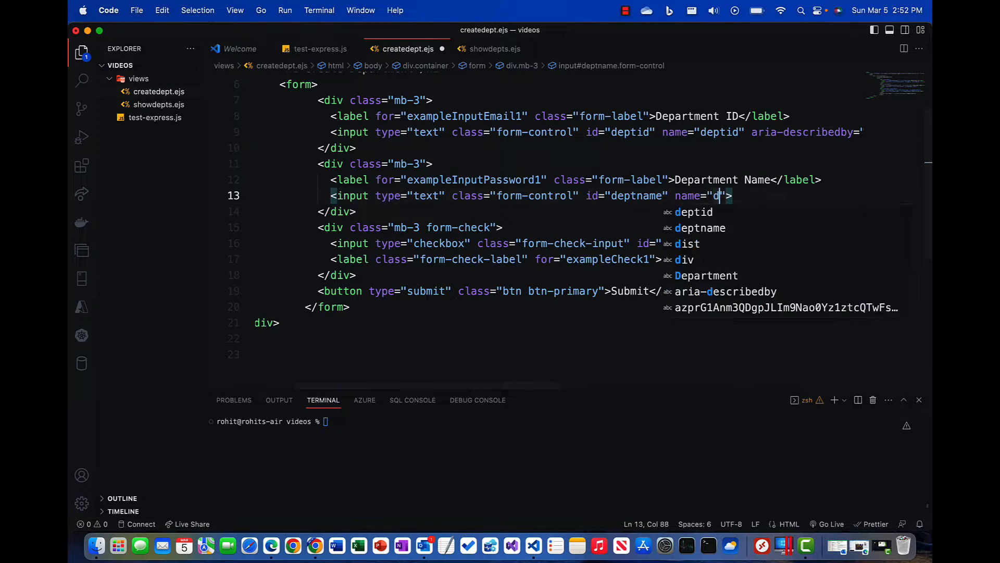
pyautogui.write('eptname')
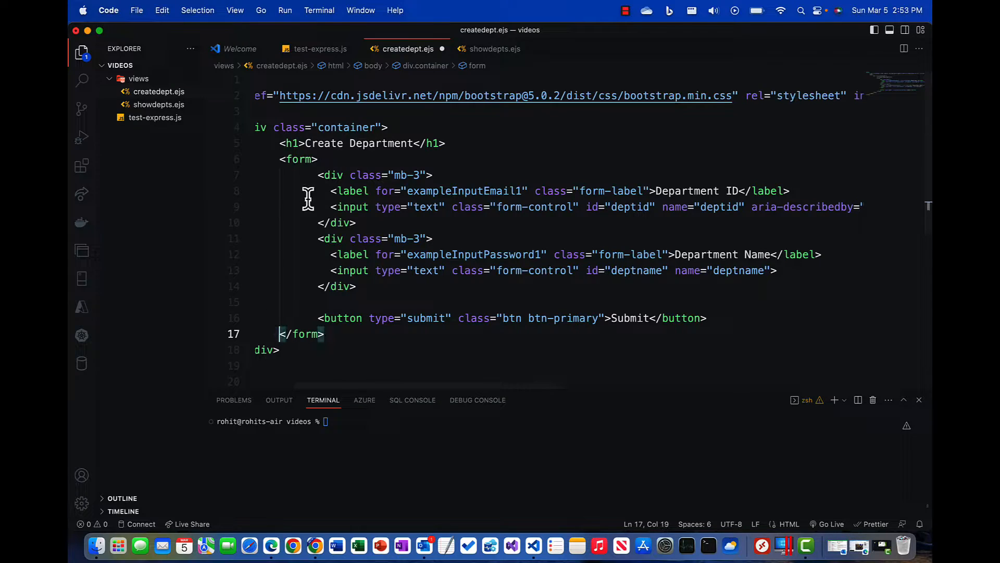
# Step: Give the form tag method="post" action="/createdept" and save the file
pyautogui.write('name')
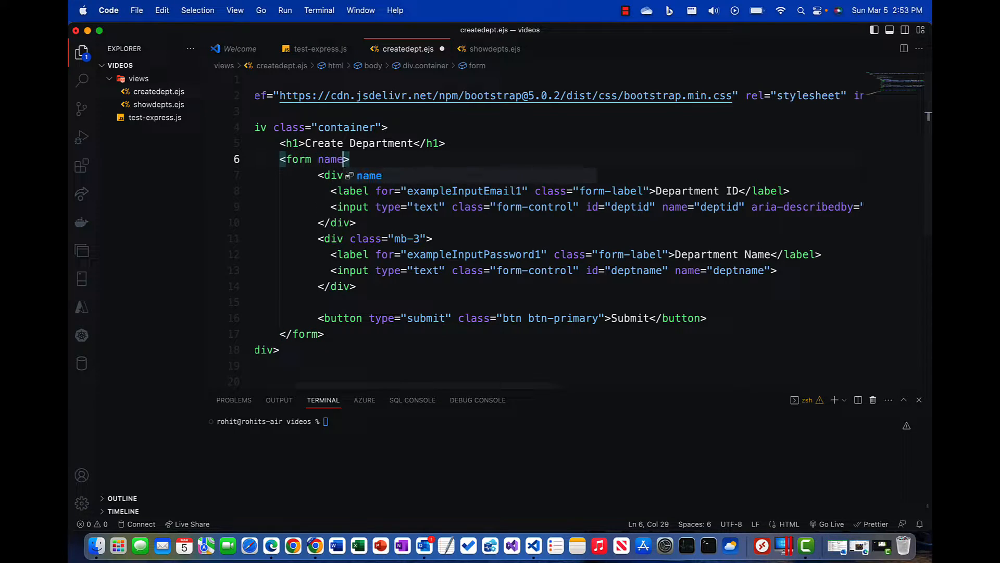
pyautogui.write('meth')
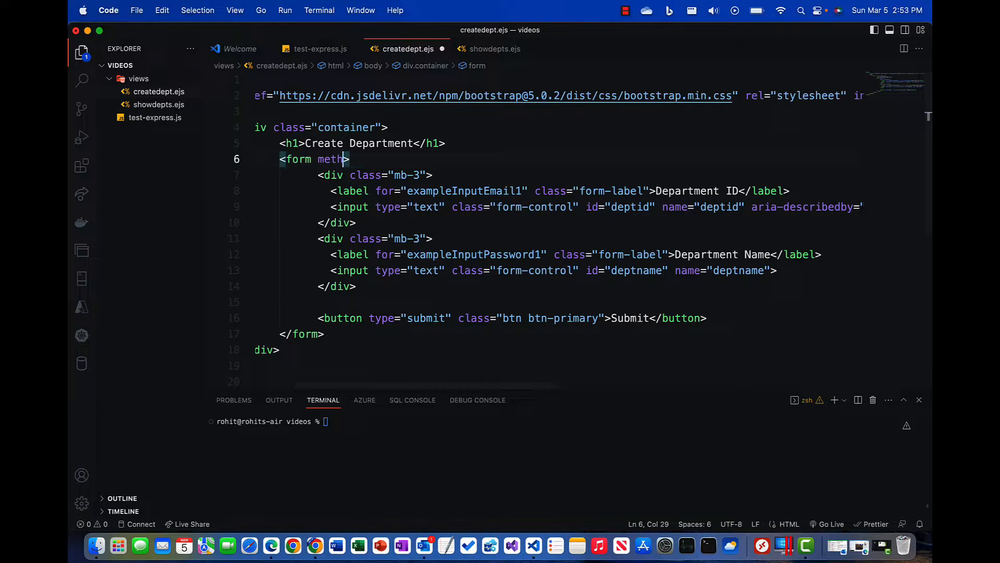
pyautogui.write('od="')
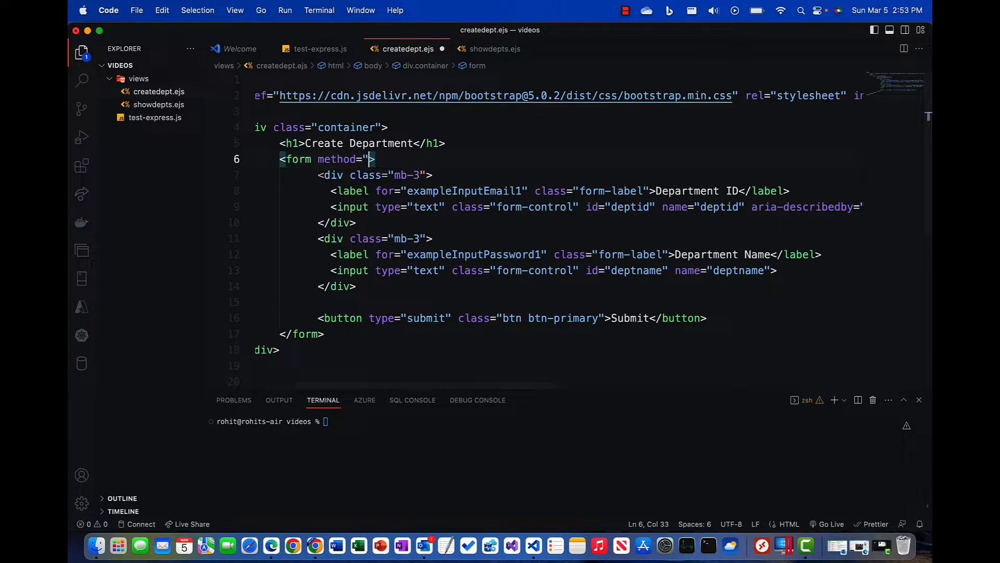
pyautogui.write('post')
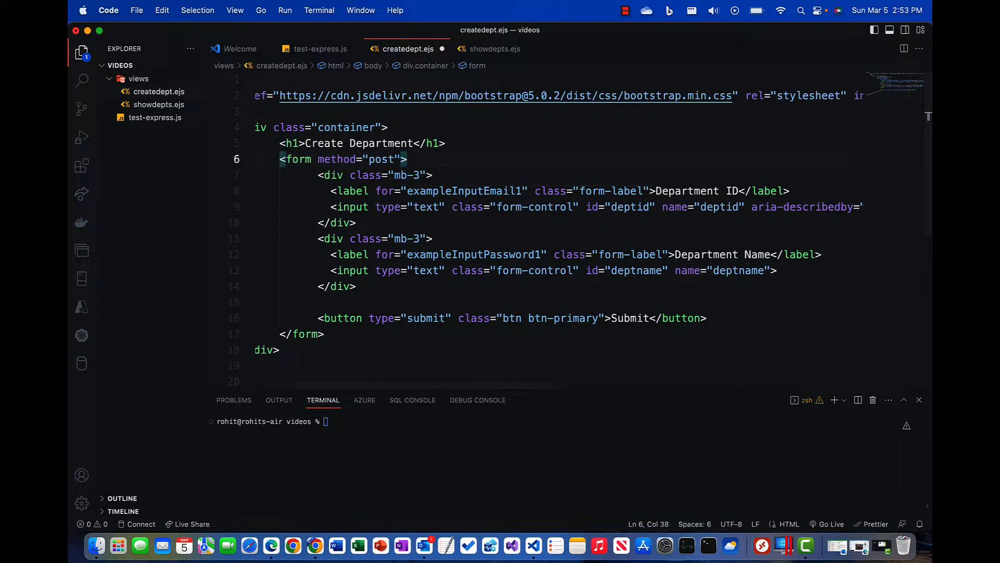
pyautogui.write('action"')
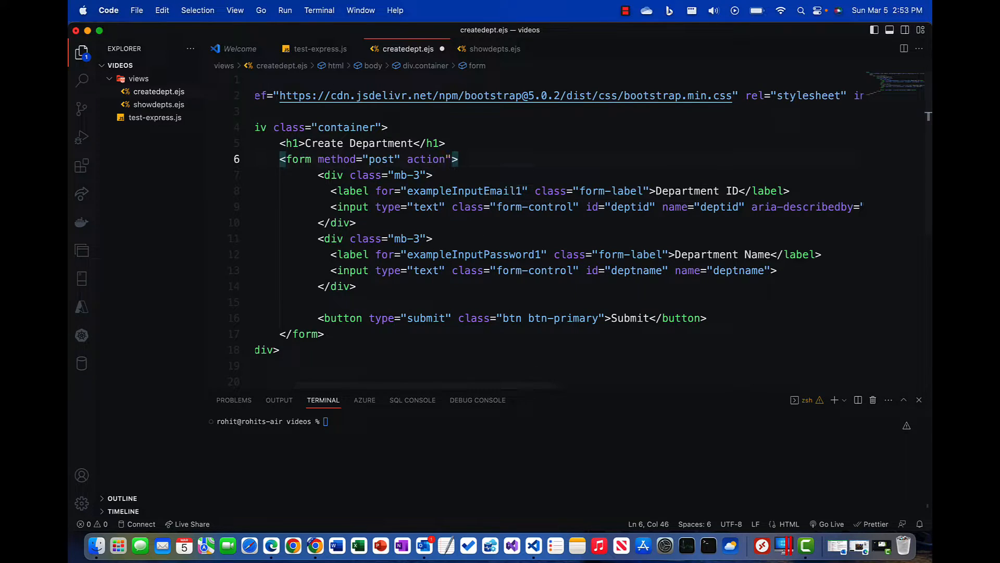
pyautogui.write('"')
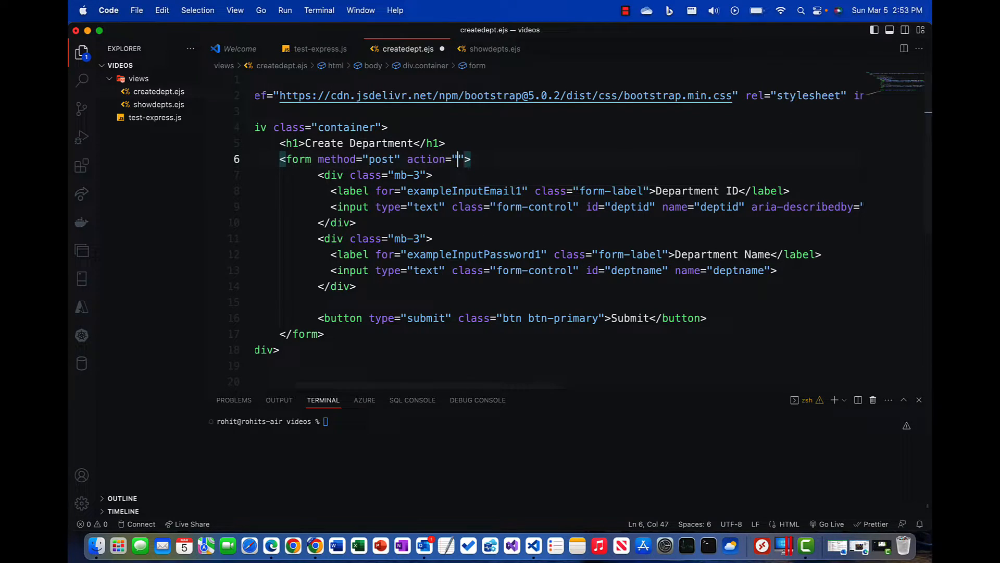
pyautogui.write('/createdept')
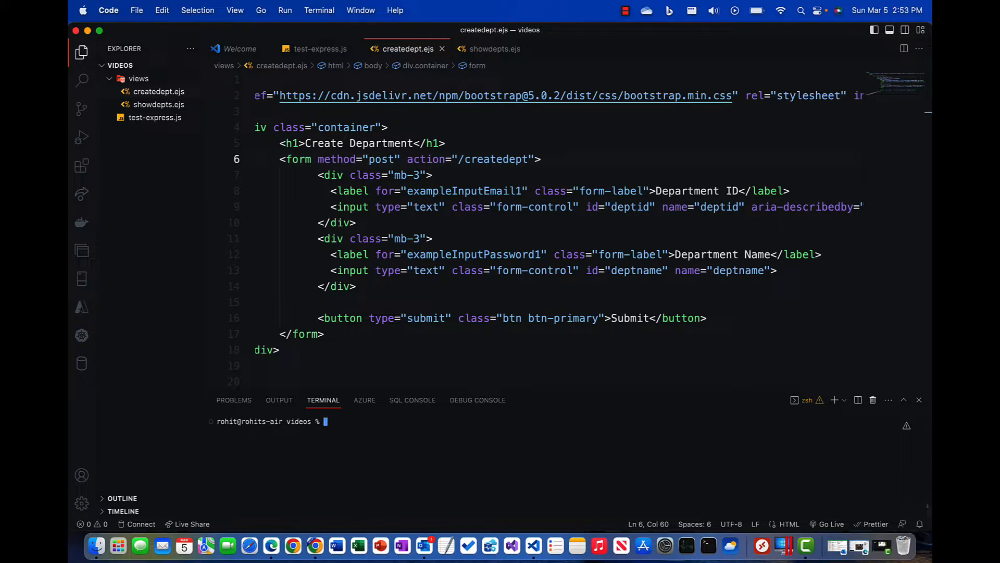
# Step: Run ls then 'nodemon text-express.js' in the terminal, getting only nodemon usage help
pyautogui.write('nodemon')
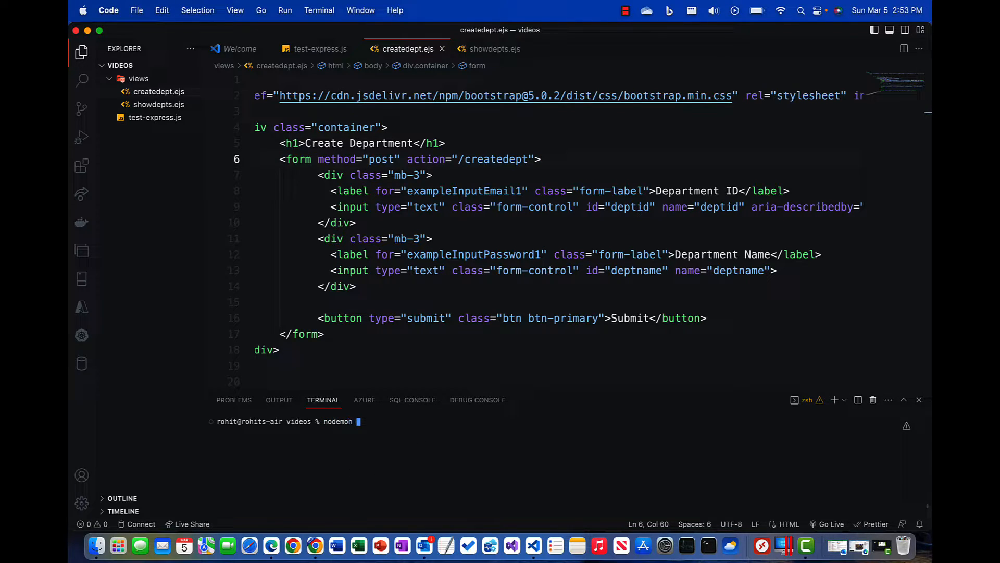
pyautogui.write('text-express.js')
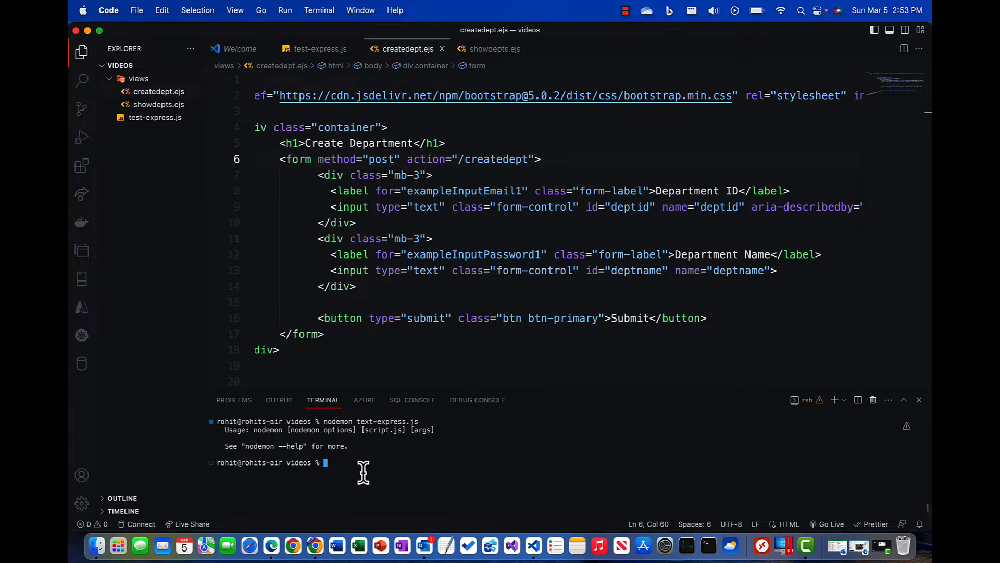
pyautogui.write('ls')
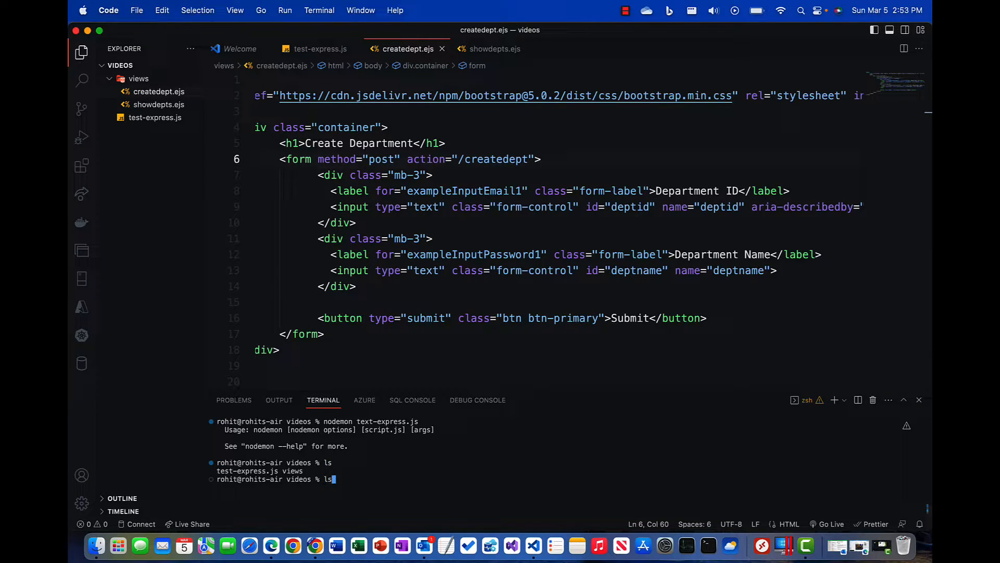
pyautogui.write('nodemon text-express.js')
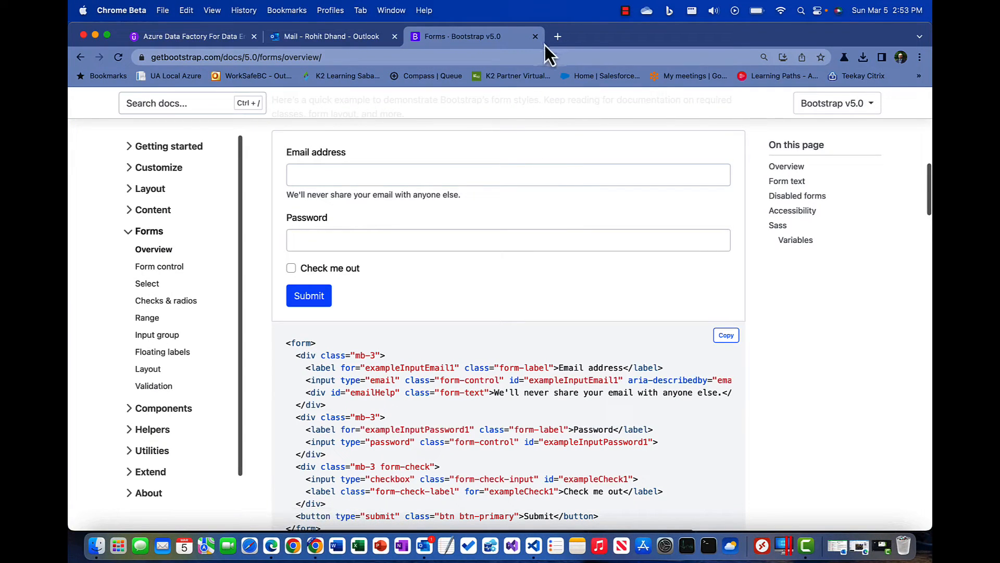
# Step: Browse to localhost:3000/createdept in a new tab to see the Create Department form
pyautogui.click(556, 36)
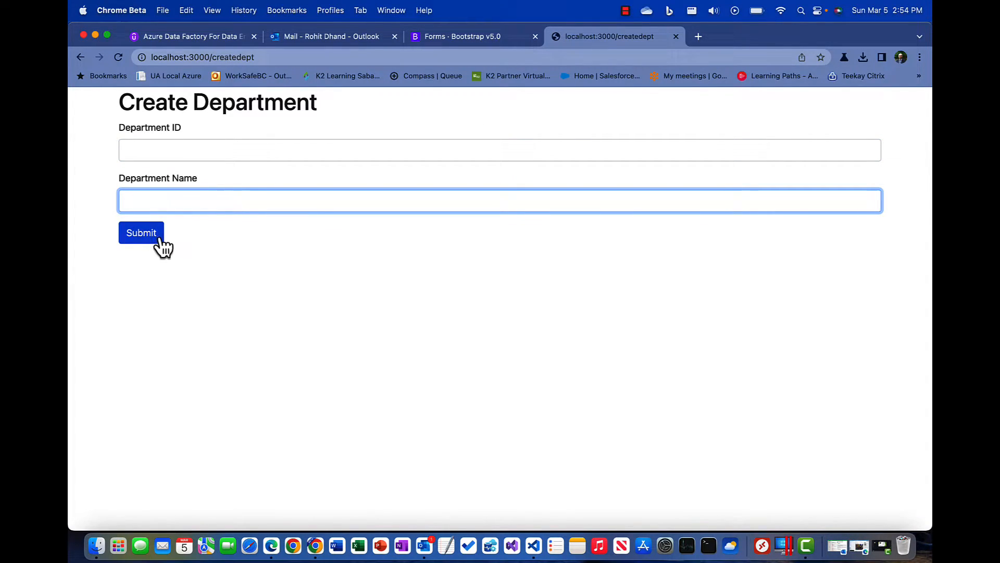
pyautogui.moveTo(549, 532)
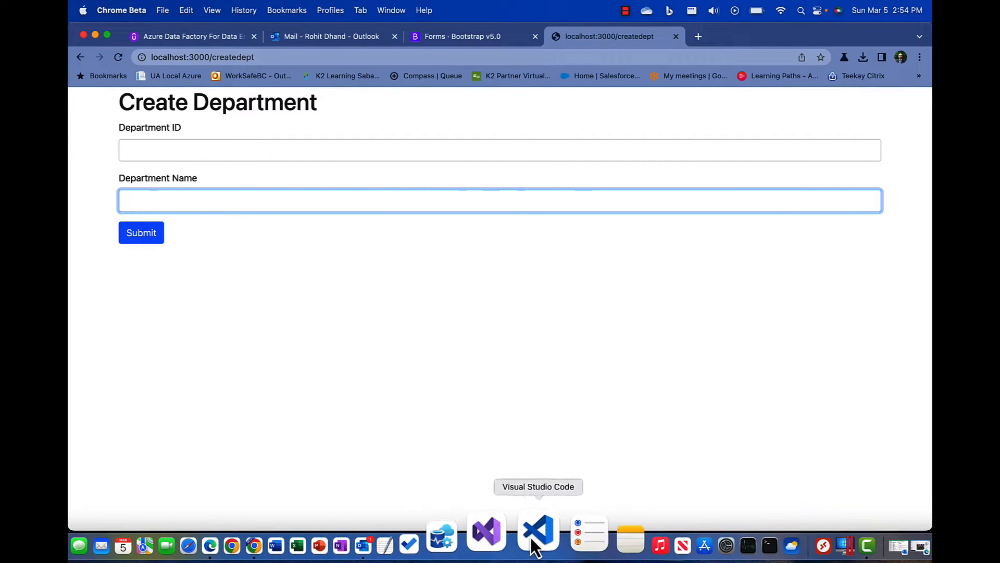
# Step: In the /createdept POST route, declare id and dname from req.body.deptid and req.body.dname
pyautogui.click(537, 530)
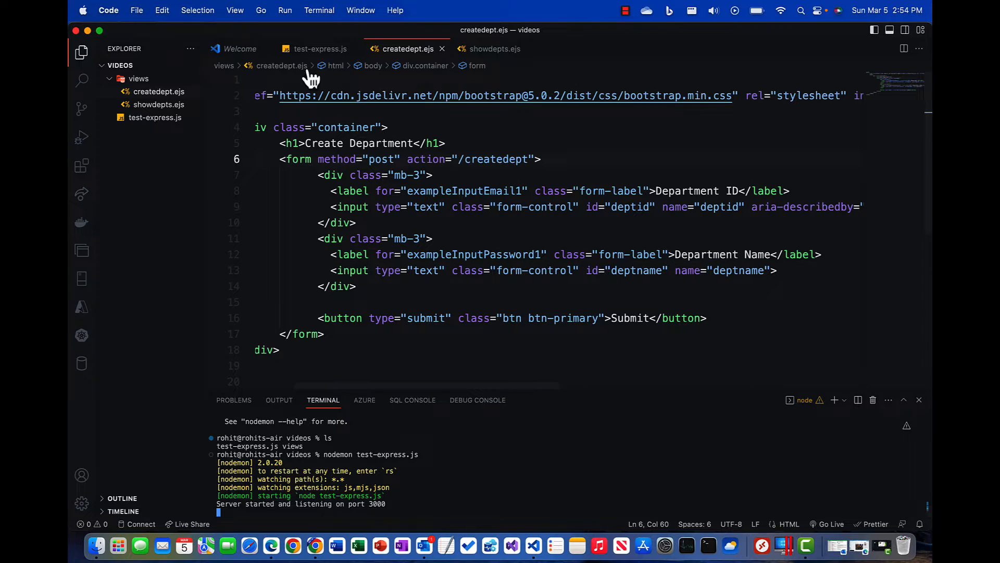
pyautogui.click(321, 49)
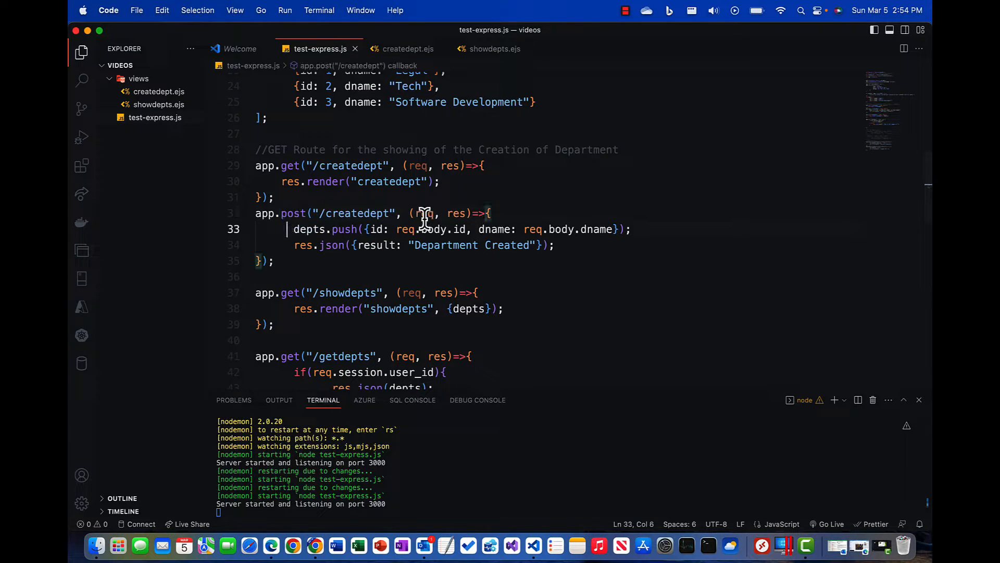
pyautogui.write('let id = req.')
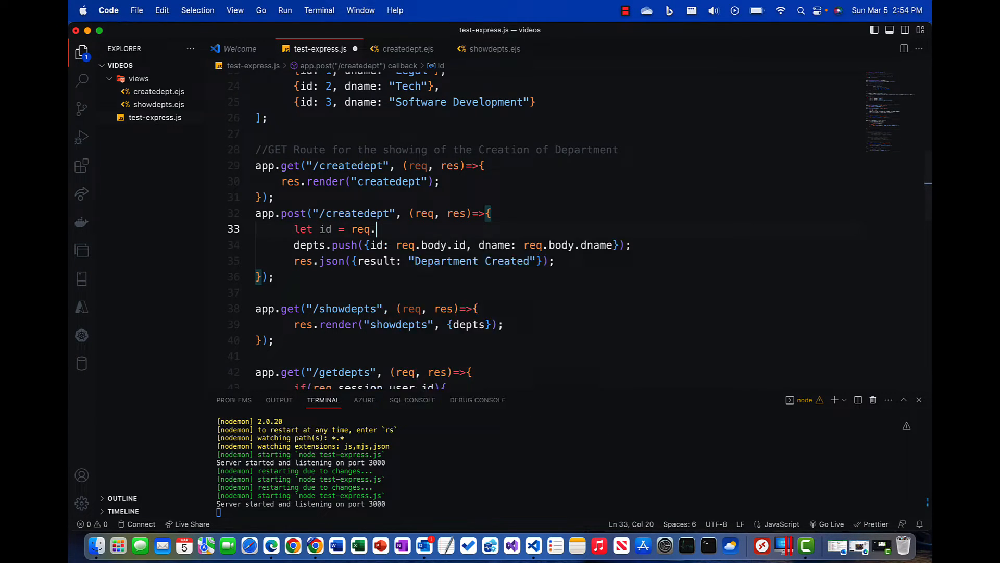
pyautogui.write('body.deptid;')
pyautogui.write('let dname = req')
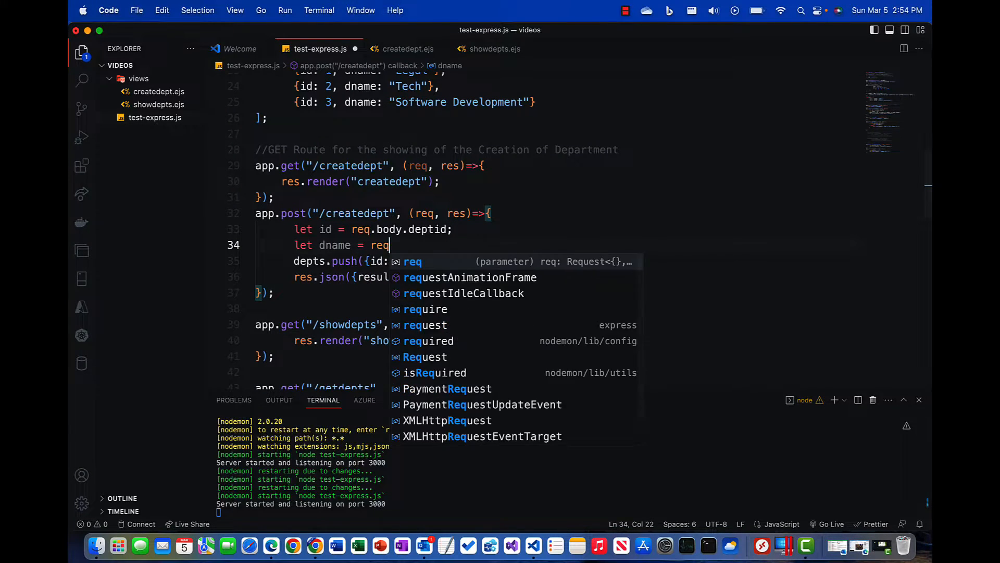
pyautogui.write('.body.dname;')
pyautogui.write('{')
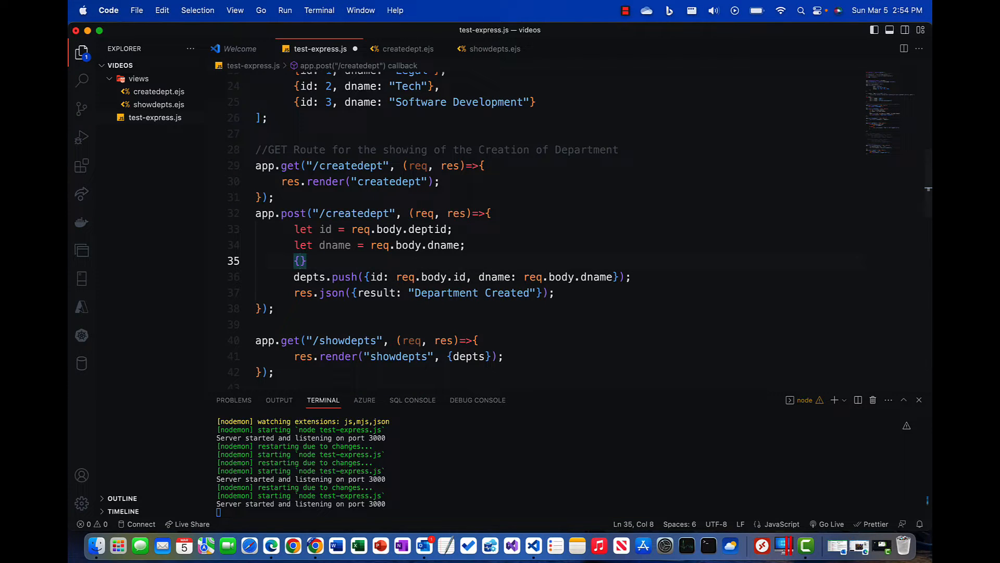
pyautogui.write('let de')
pyautogui.write('id: id:')
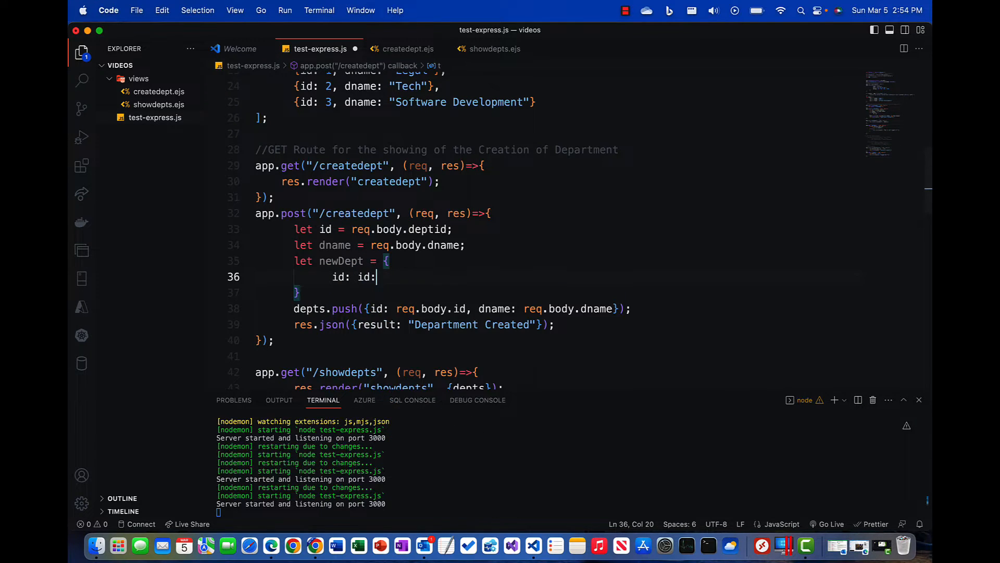
pyautogui.write('dname/;')
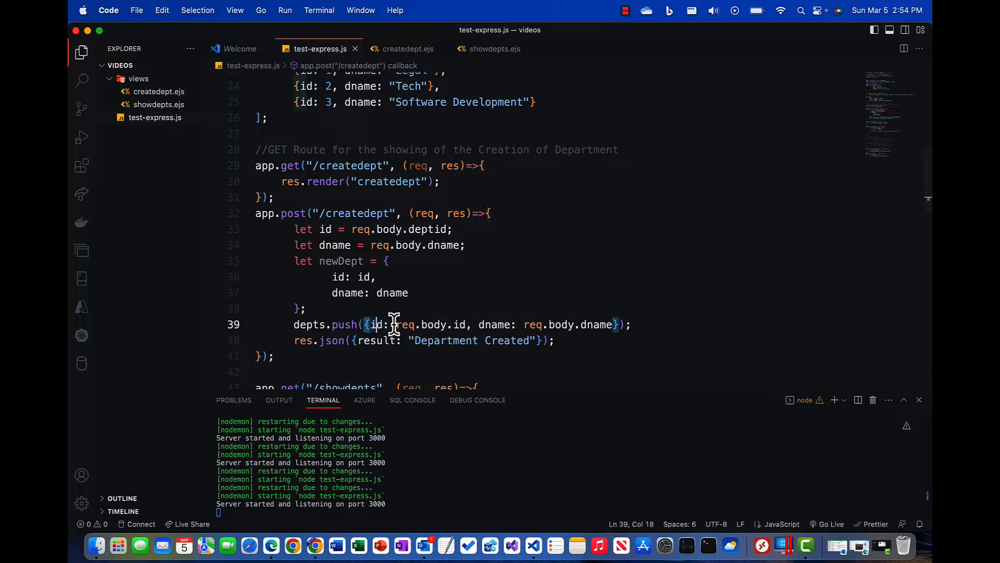
# Step: Push a newDept object built from id and dname into depts and comment out the res.json reply
pyautogui.moveTo(365, 324); pyautogui.dragTo(618, 324)
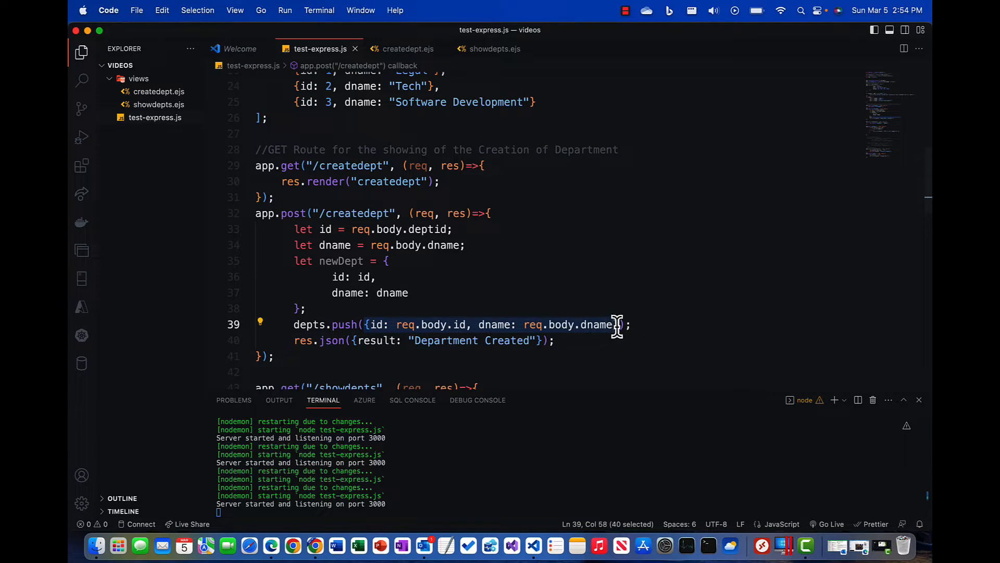
pyautogui.write('newDept);')
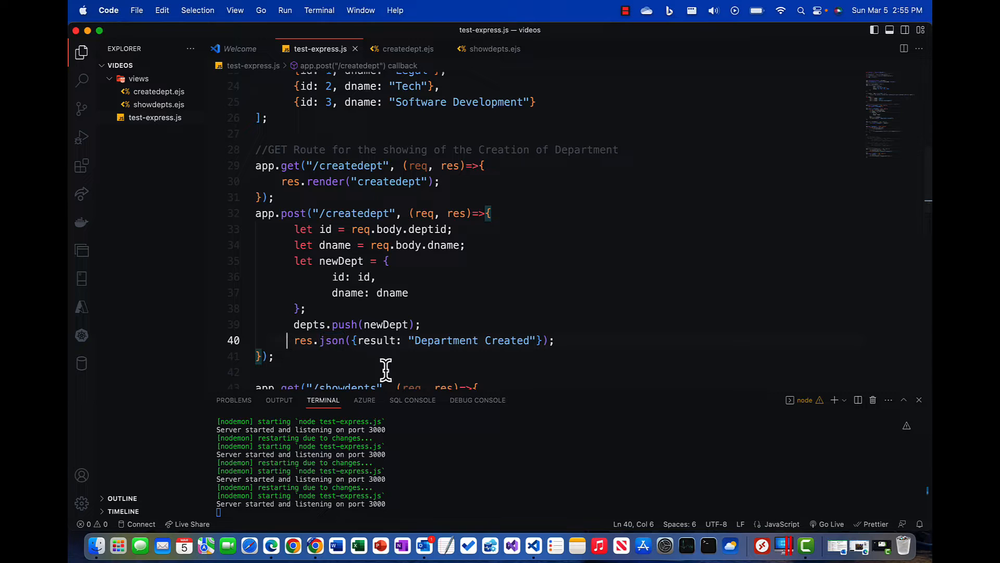
pyautogui.write('//')
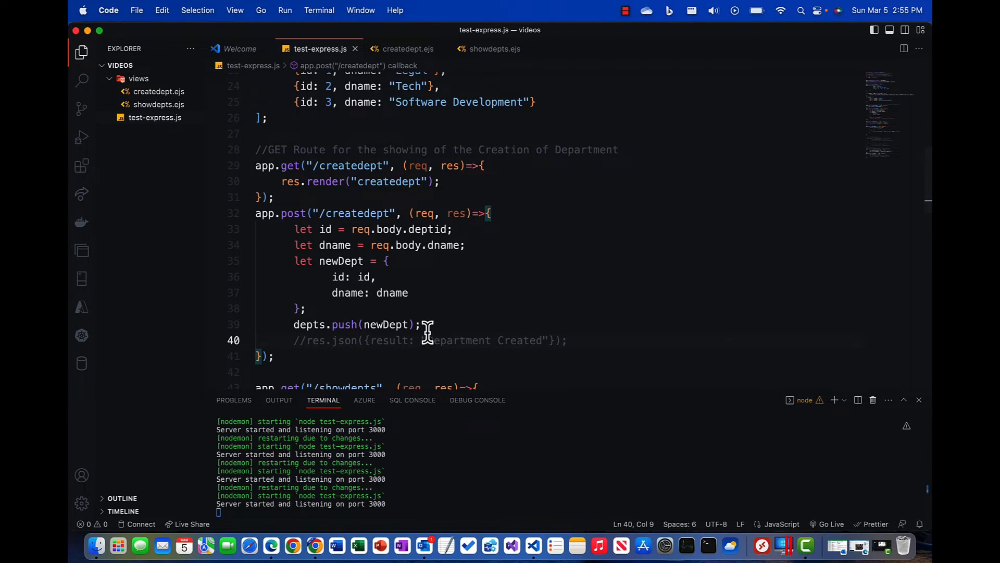
pyautogui.write('res')
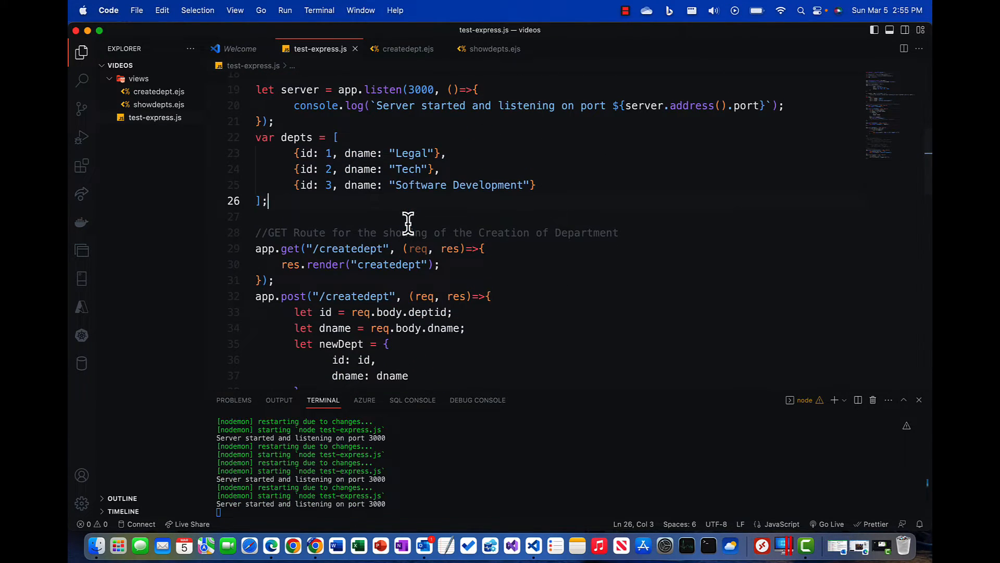
pyautogui.moveTo(373, 297)
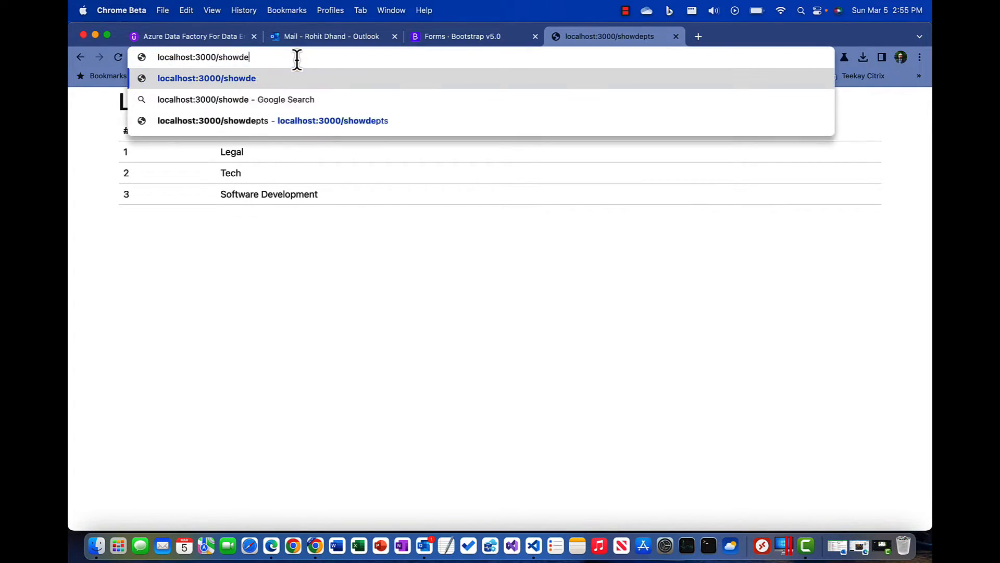
# Step: Submit 'Test Department' on localhost:3000/createdept and see row 4 appear with a blank name
pyautogui.write('localhost:3000/create')
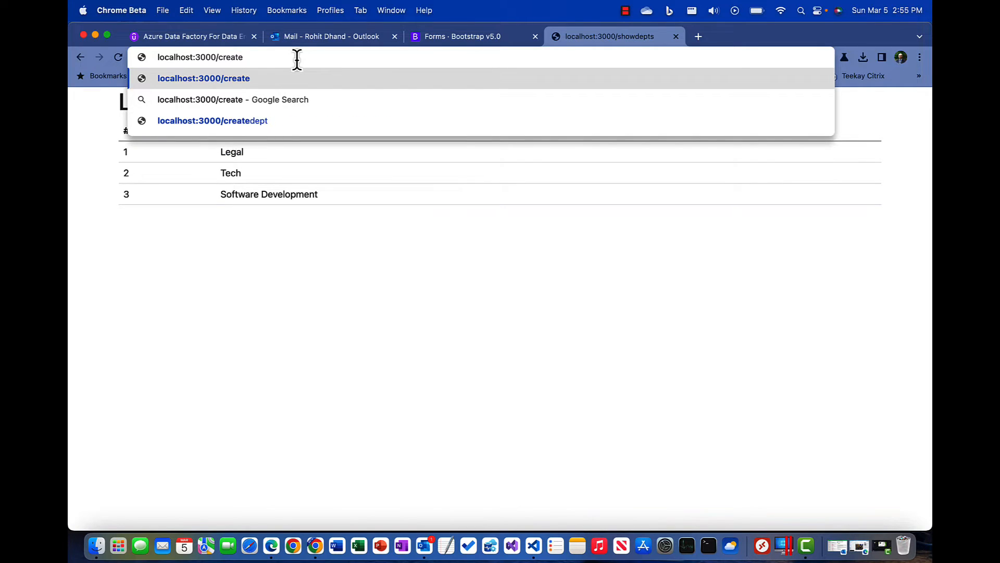
pyautogui.click(212, 120)
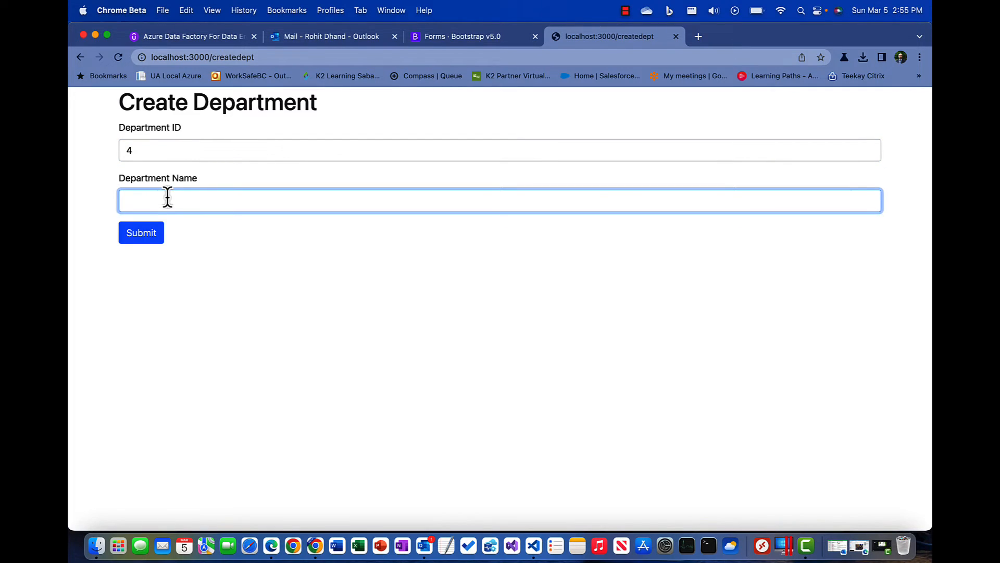
pyautogui.write('Test Departmen')
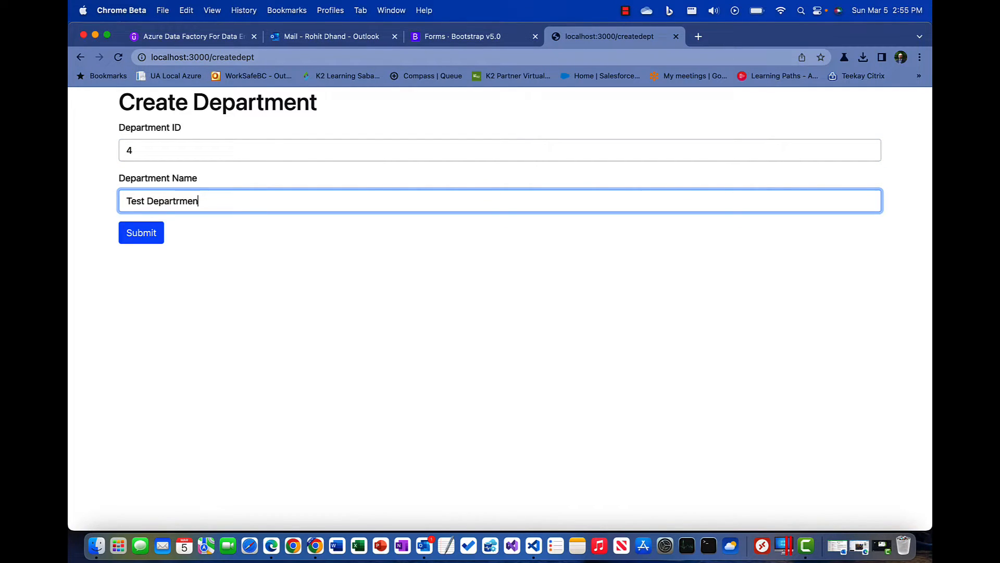
pyautogui.write('t')
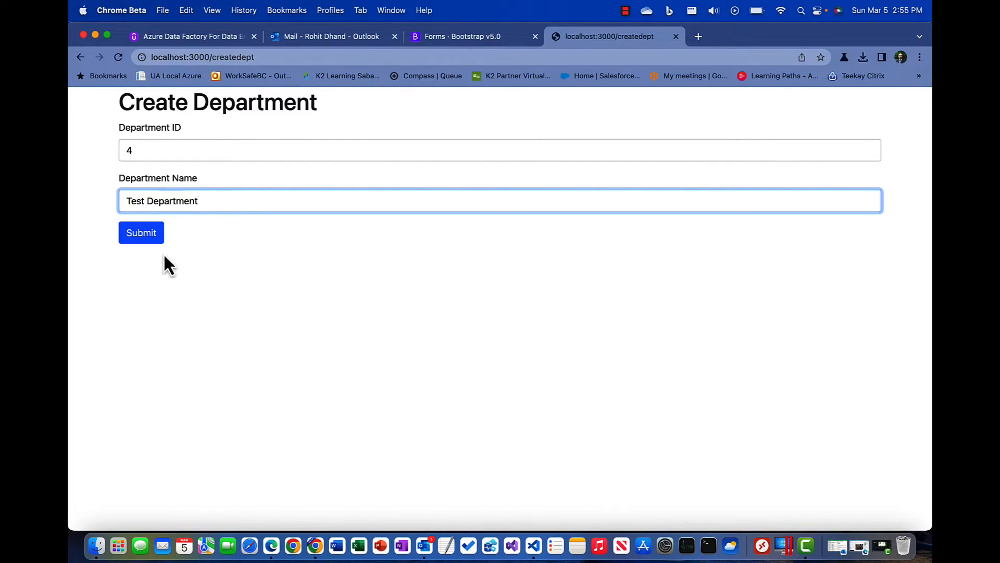
pyautogui.click(141, 232)
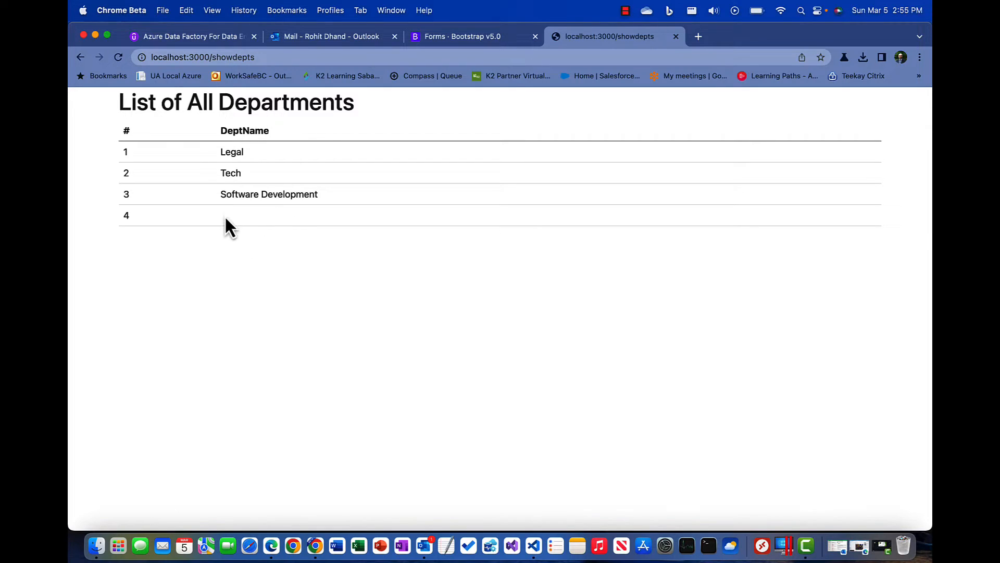
pyautogui.moveTo(426, 534)
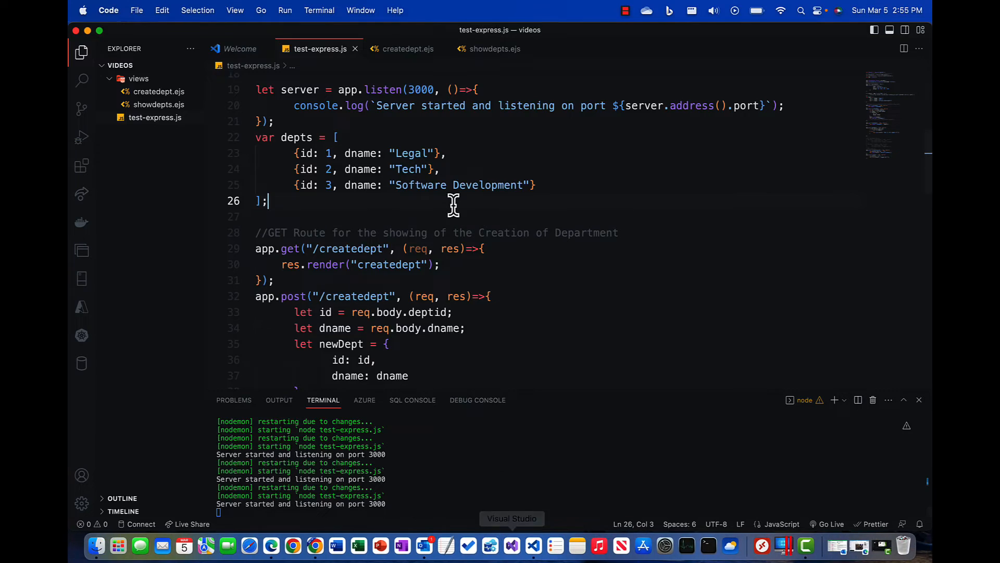
# Step: Confirm the form field is named deptname in createdept.ejs and read req.body.deptname in the route
pyautogui.click(405, 48)
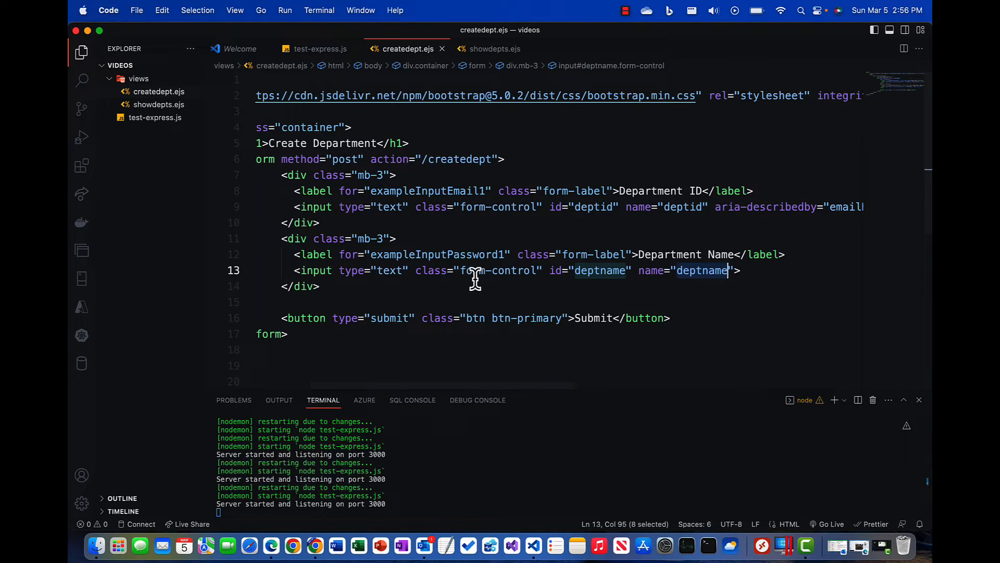
pyautogui.click(319, 48)
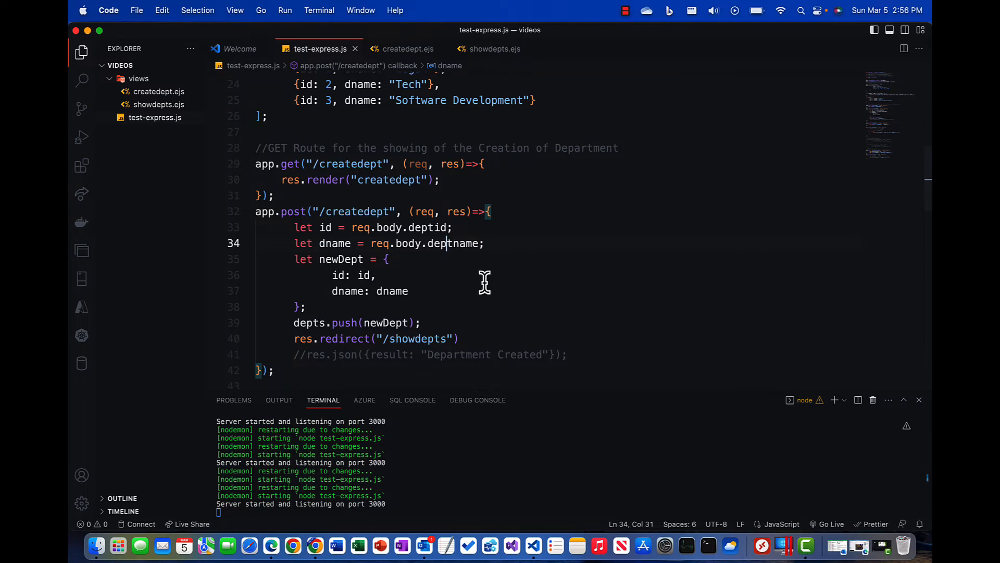
# Step: Reload showdepts, then submit 'Test Department' as department 4 from the create form
pyautogui.click(315, 529)
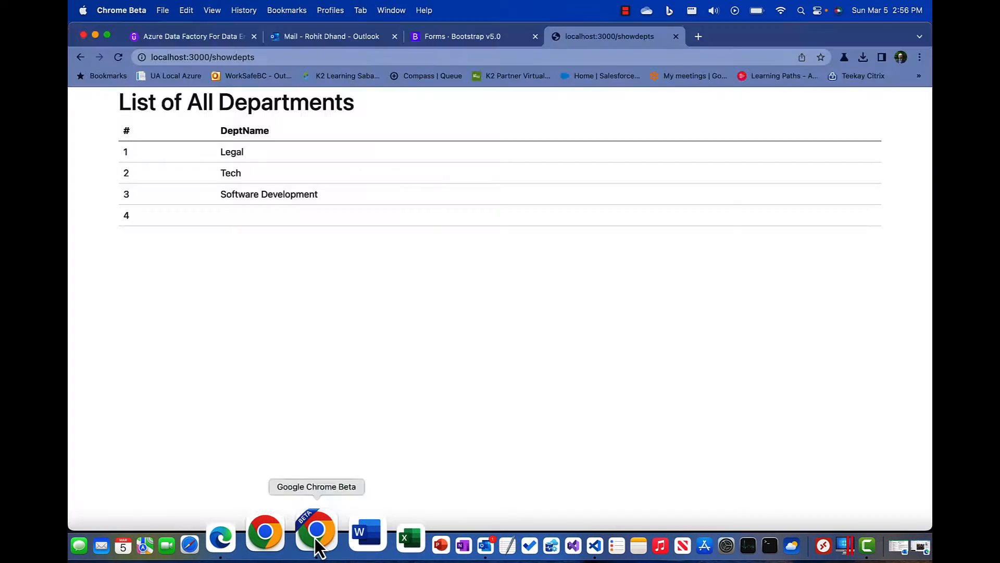
pyautogui.click(268, 56)
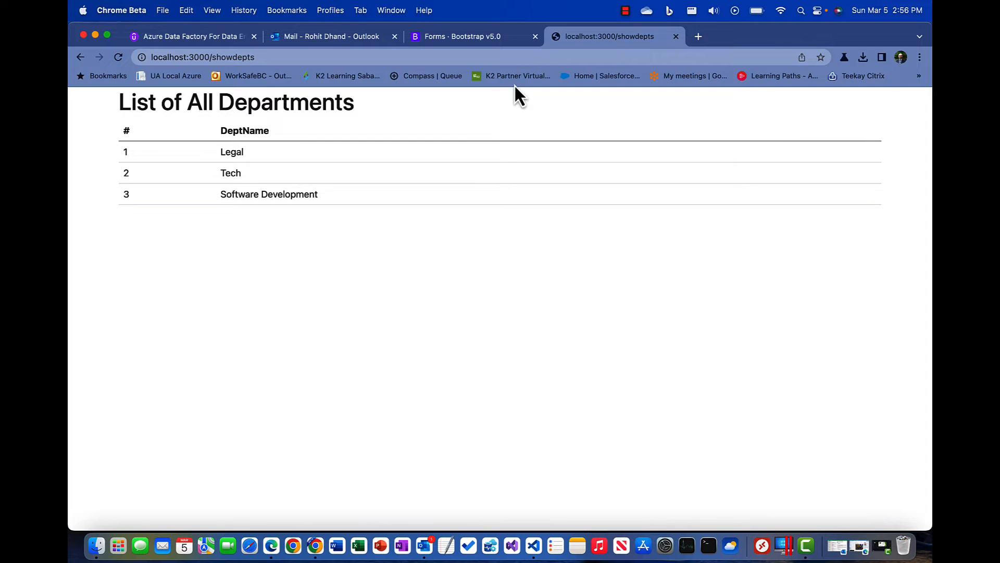
pyautogui.click(837, 37)
pyautogui.write('4')
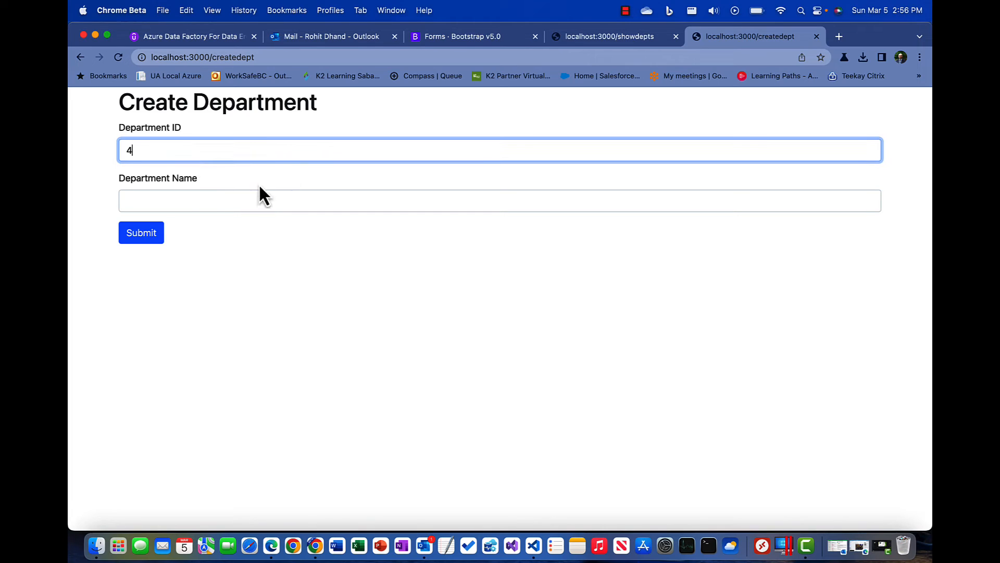
pyautogui.write('Test')
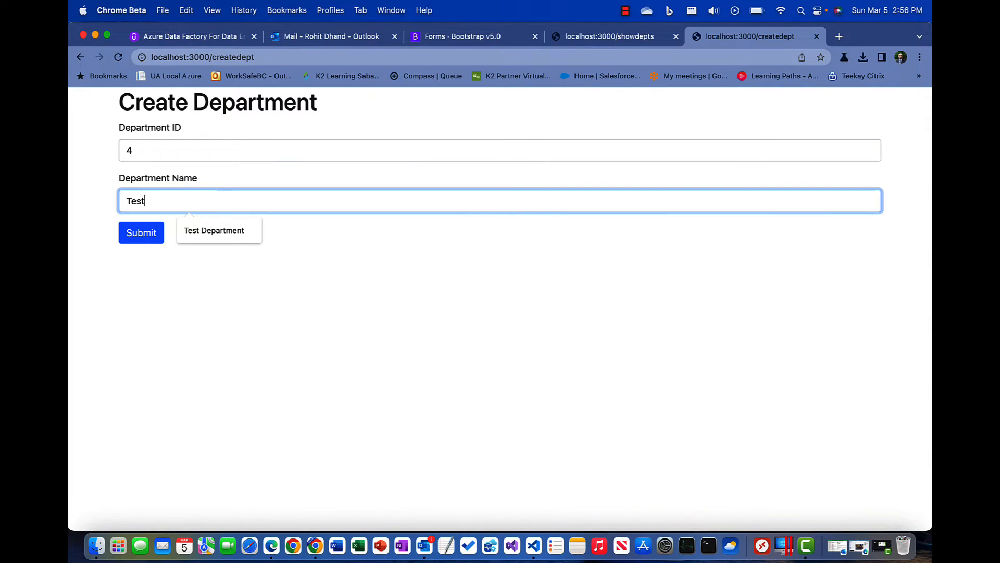
pyautogui.write('Departmen')
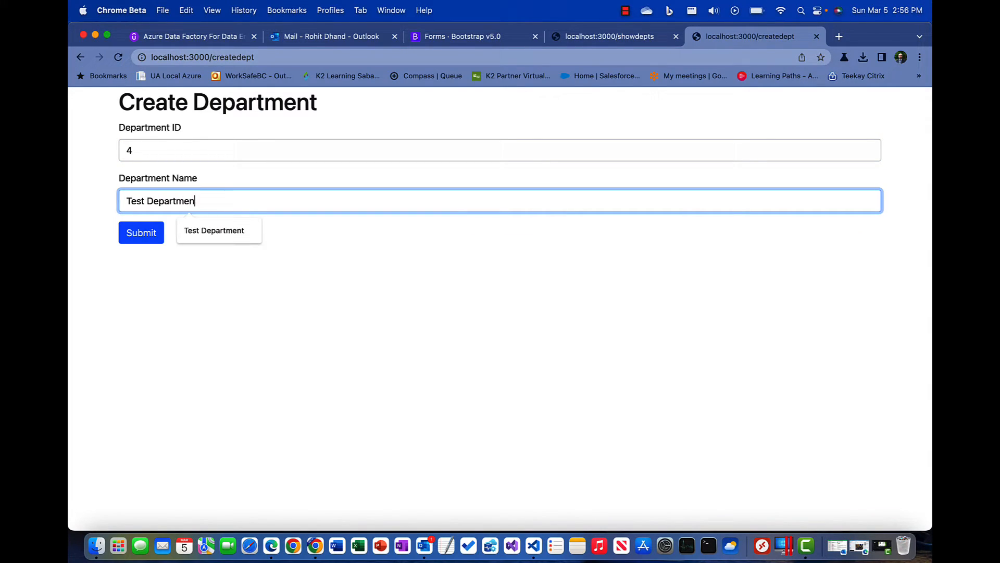
pyautogui.click(141, 233)
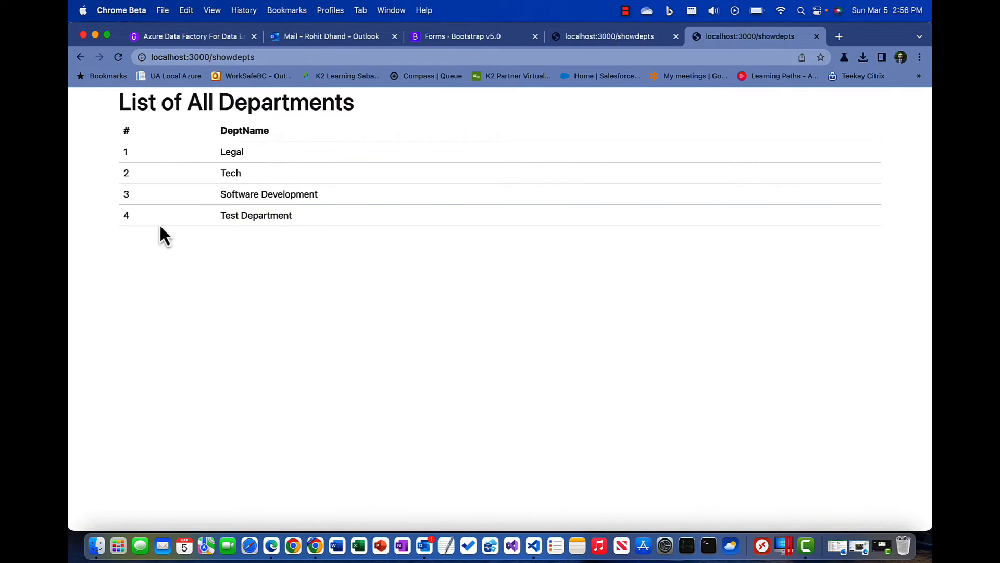
pyautogui.moveTo(181, 243)
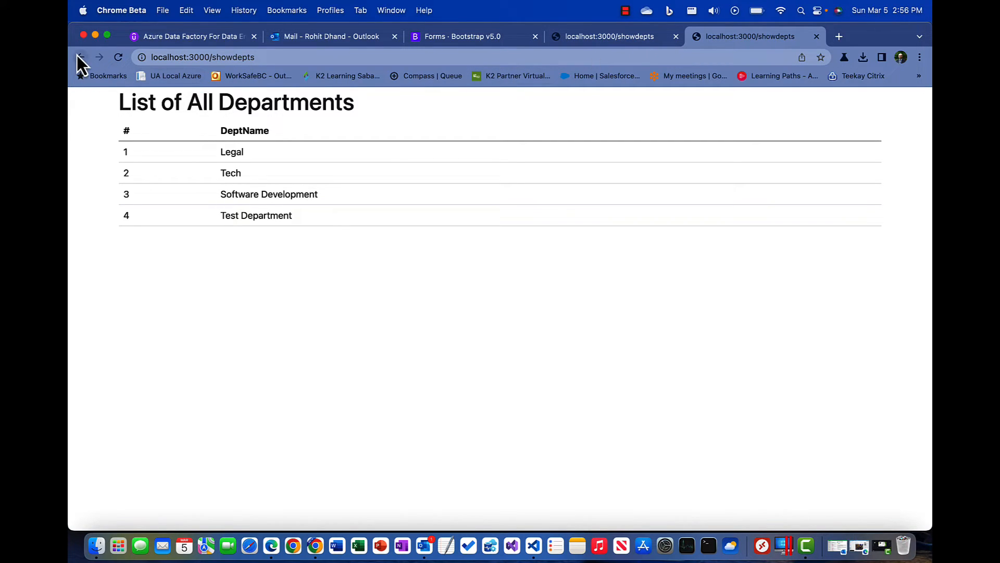
# Step: Go back and submit 'UI and UX Department' as department 5
pyautogui.click(81, 56)
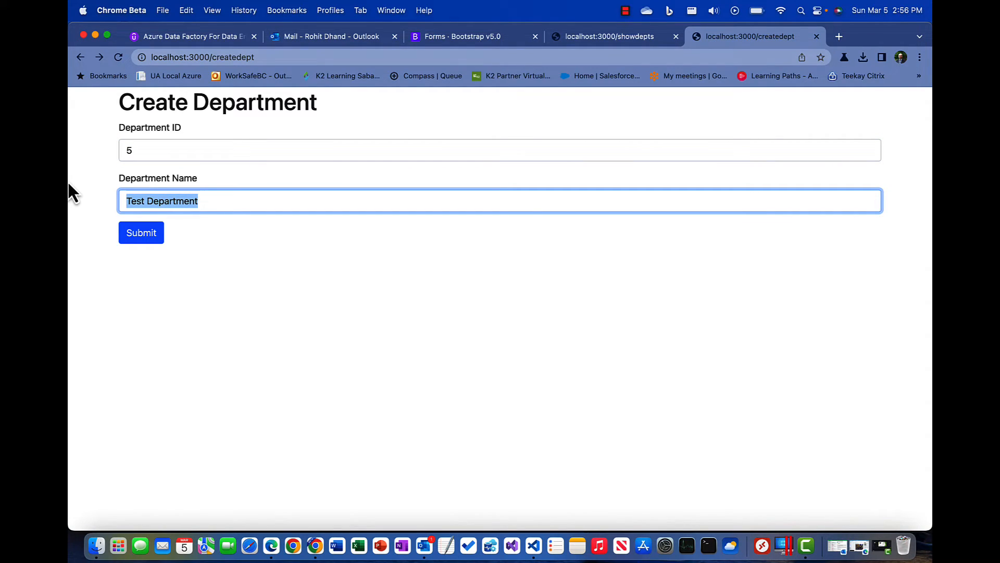
pyautogui.write('UI an')
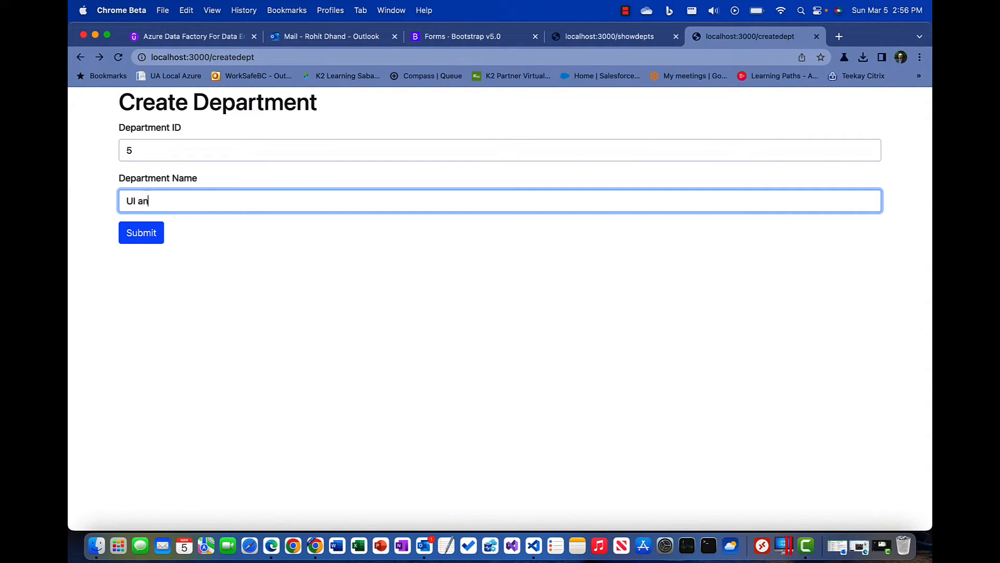
pyautogui.write('d UX Depet')
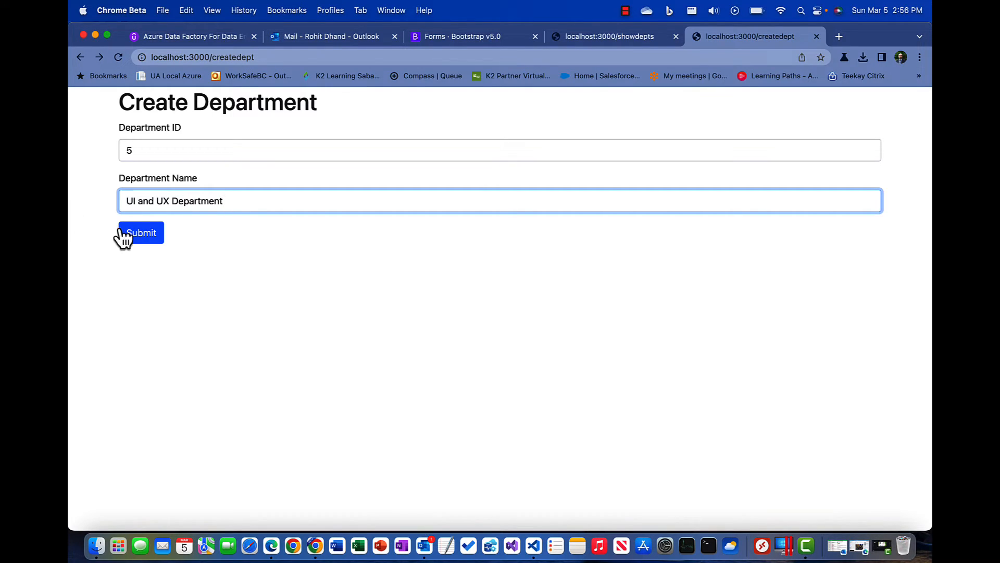
pyautogui.click(141, 233)
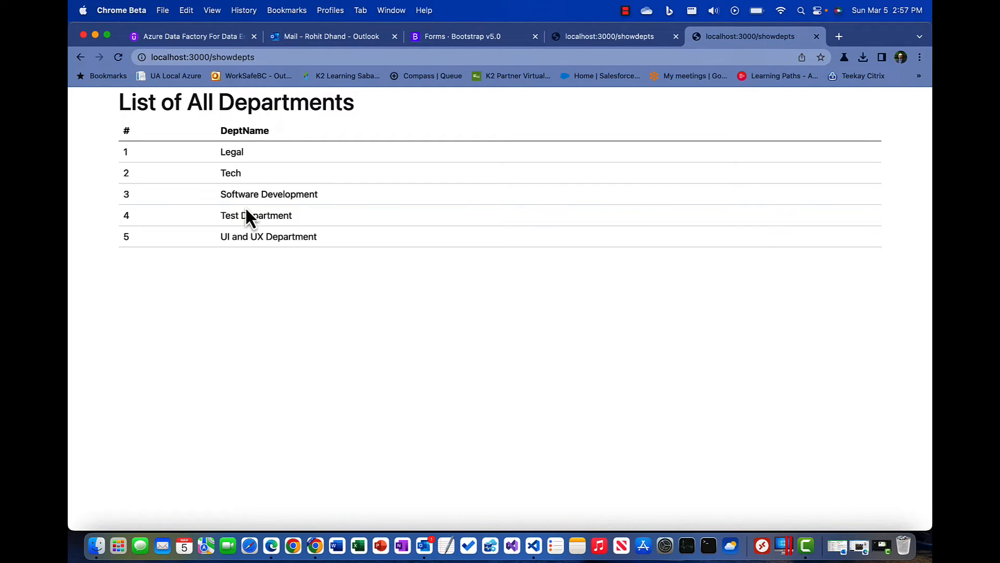
pyautogui.moveTo(528, 530)
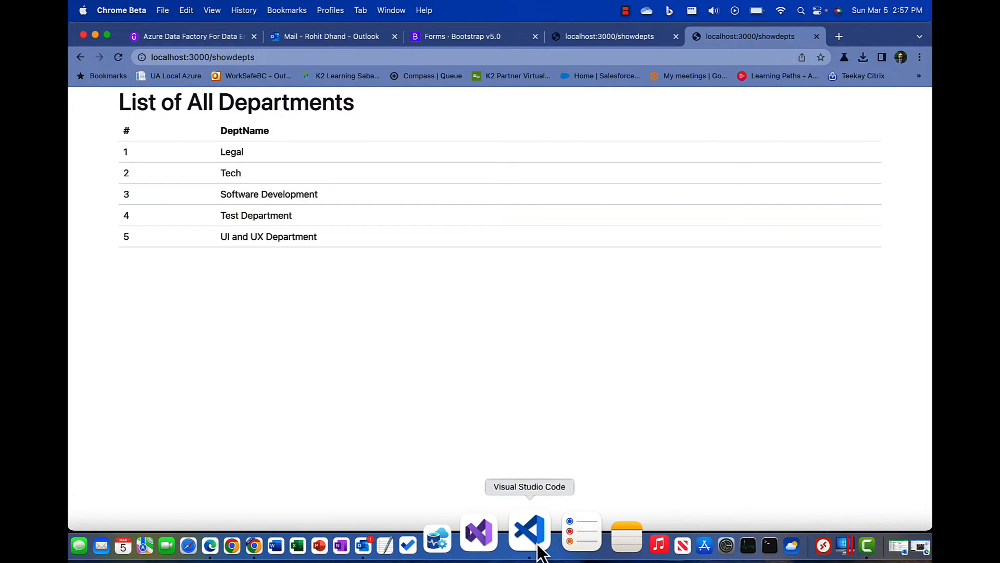
pyautogui.click(529, 530)
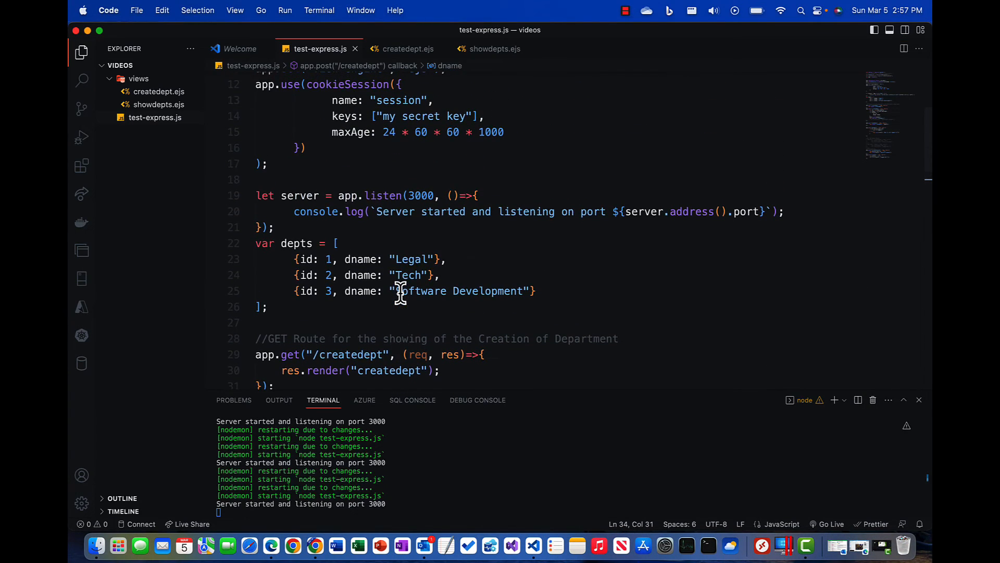
pyautogui.scroll(-3)
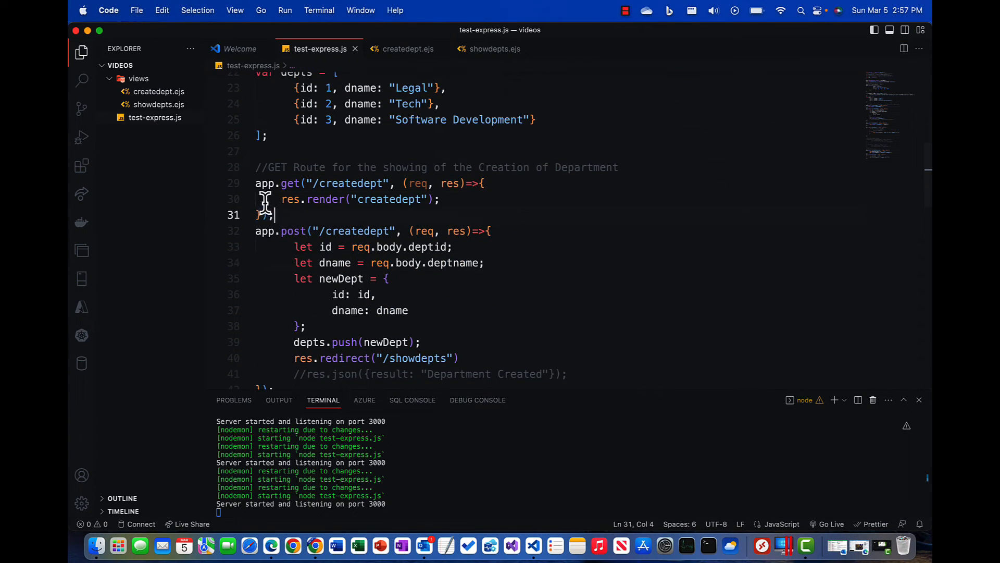
pyautogui.moveTo(255, 183); pyautogui.dragTo(274, 214)
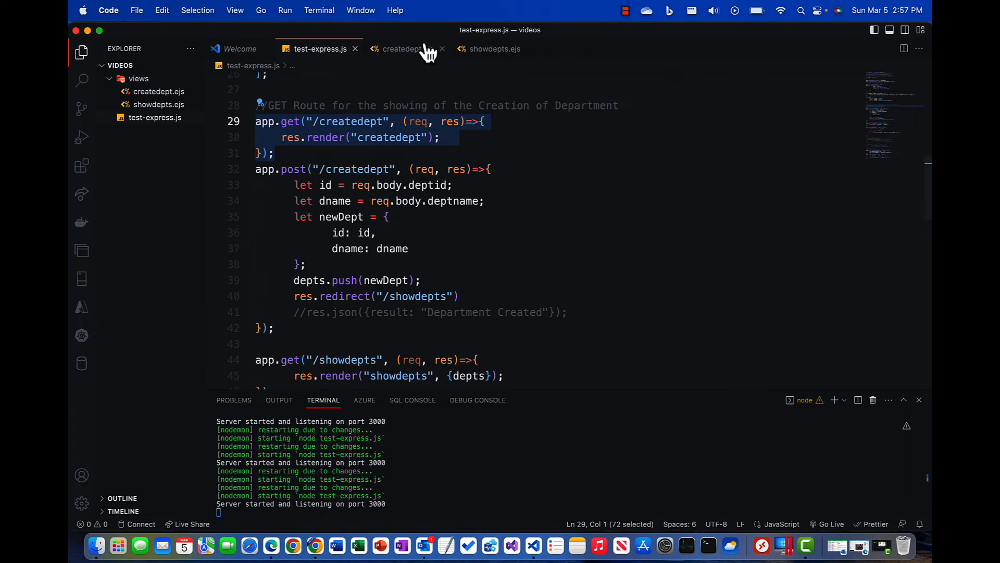
pyautogui.click(400, 49)
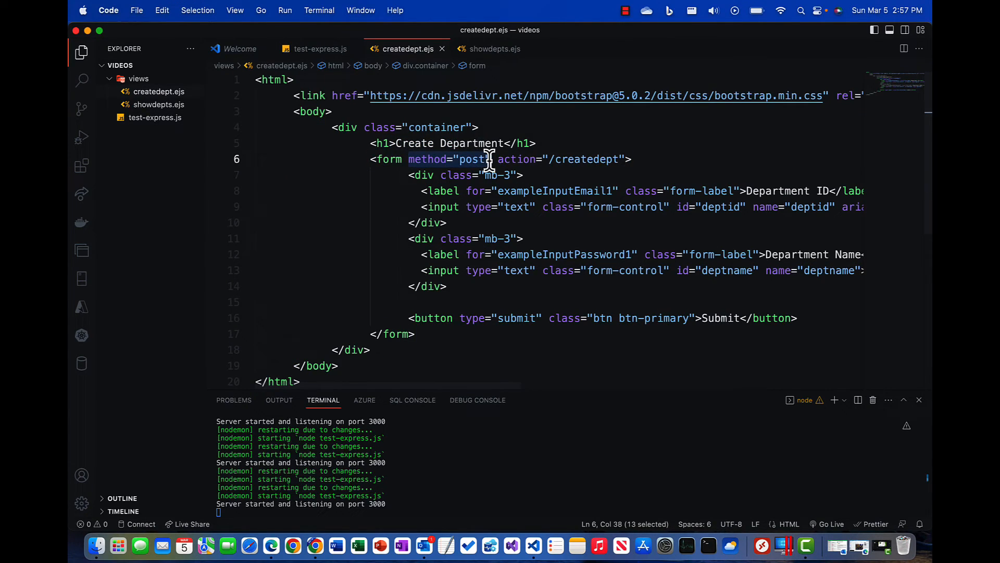
pyautogui.moveTo(517, 158)
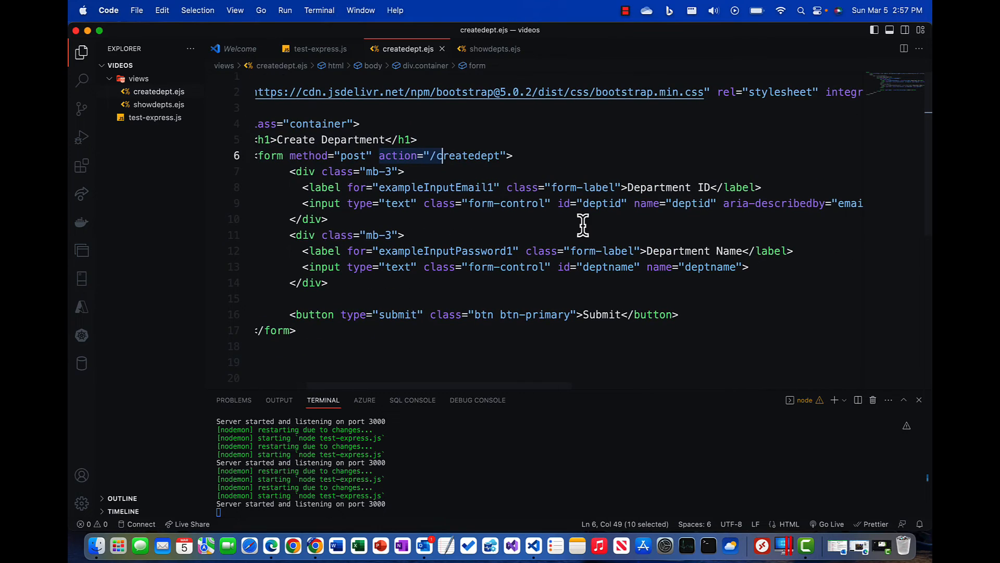
pyautogui.doubleClick(646, 204)
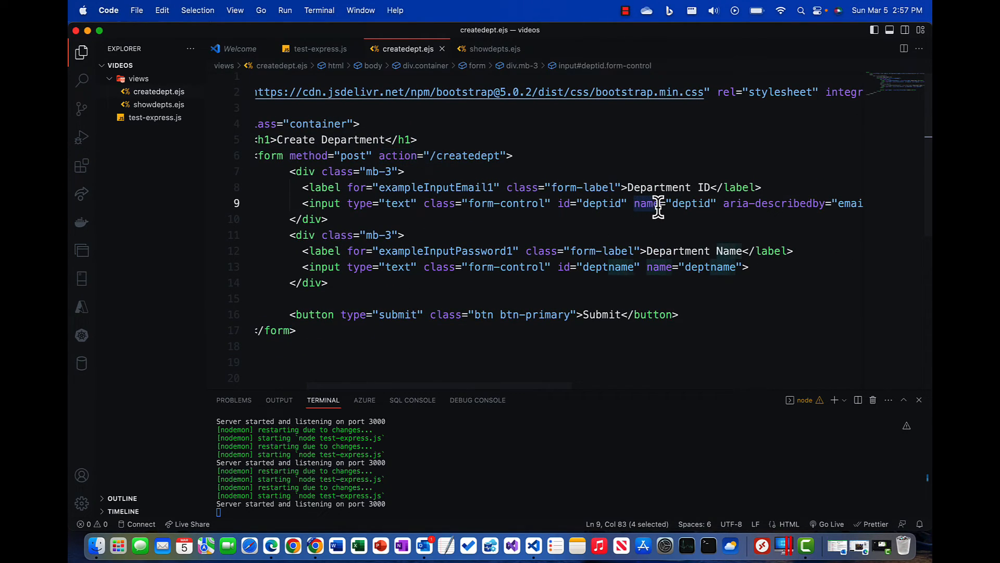
pyautogui.click(655, 267)
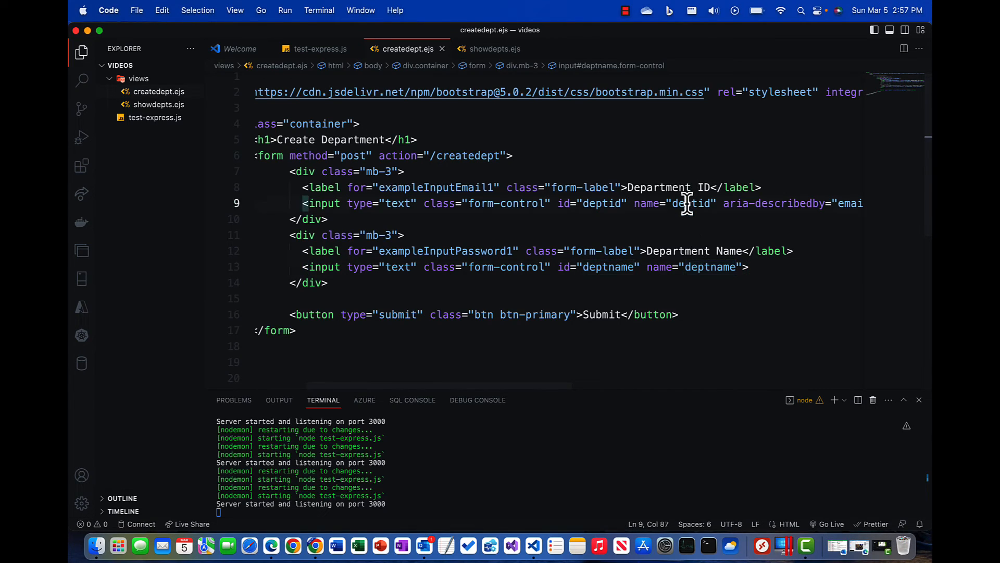
pyautogui.click(319, 49)
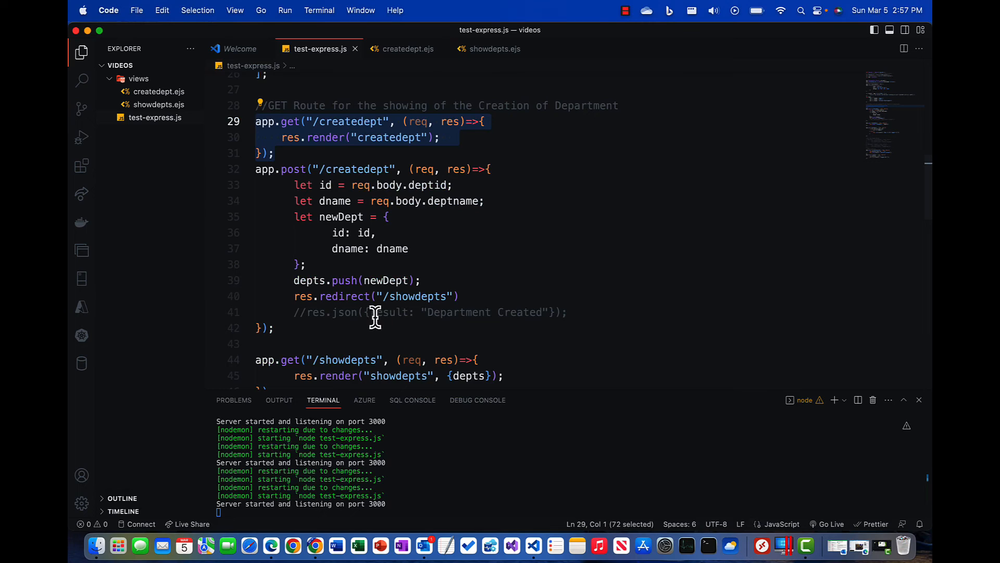